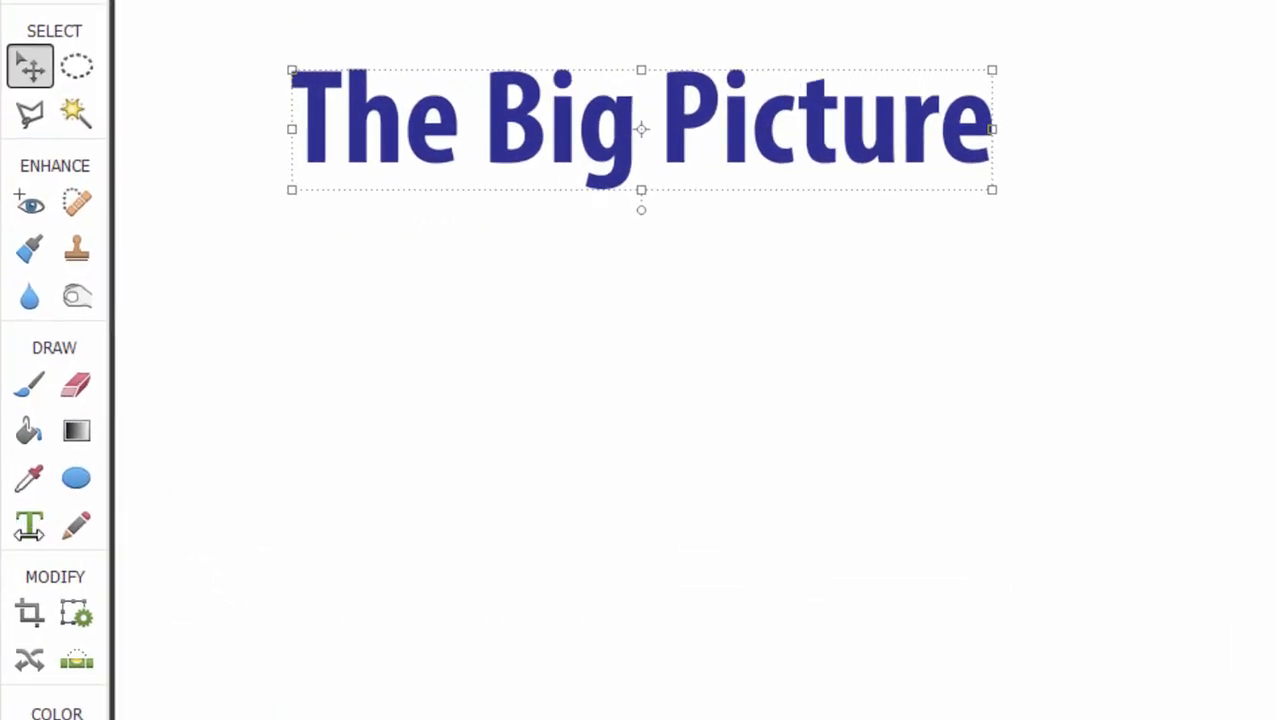
# Select the Type tool to show the Horizontal Type options for The Big Picture title.
pyautogui.click(29, 526)
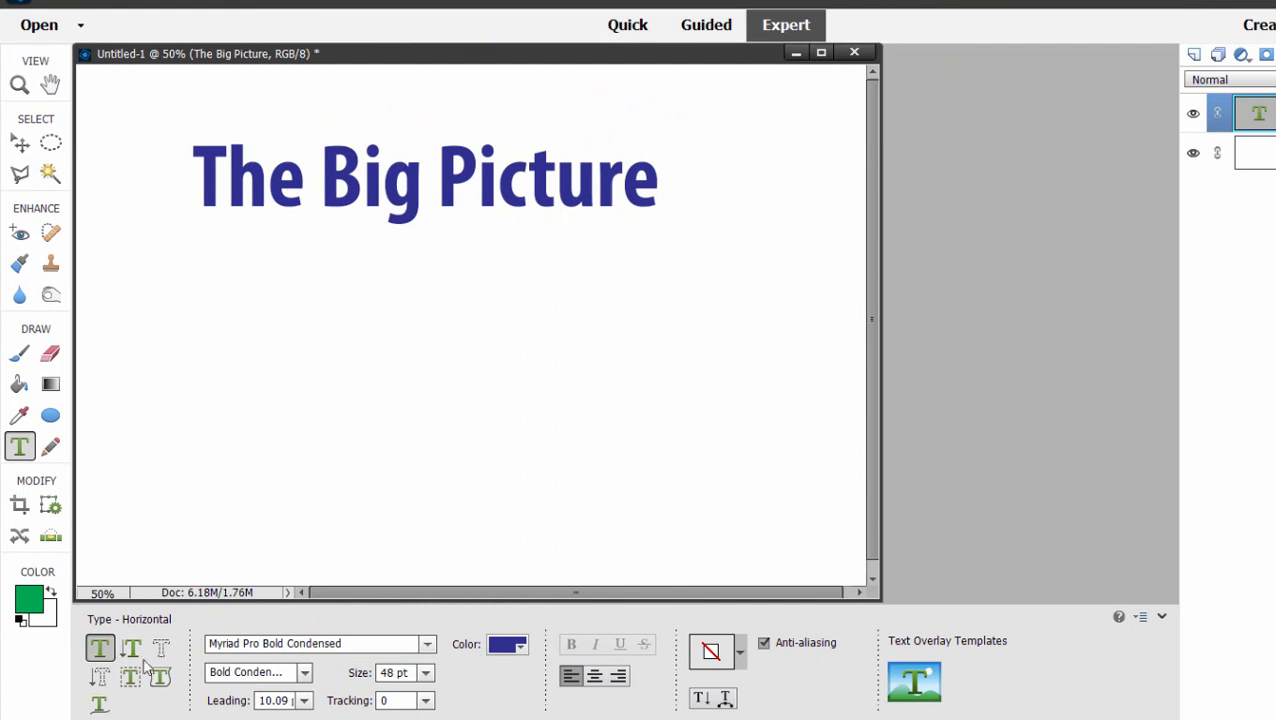
pyautogui.moveTo(131, 648)
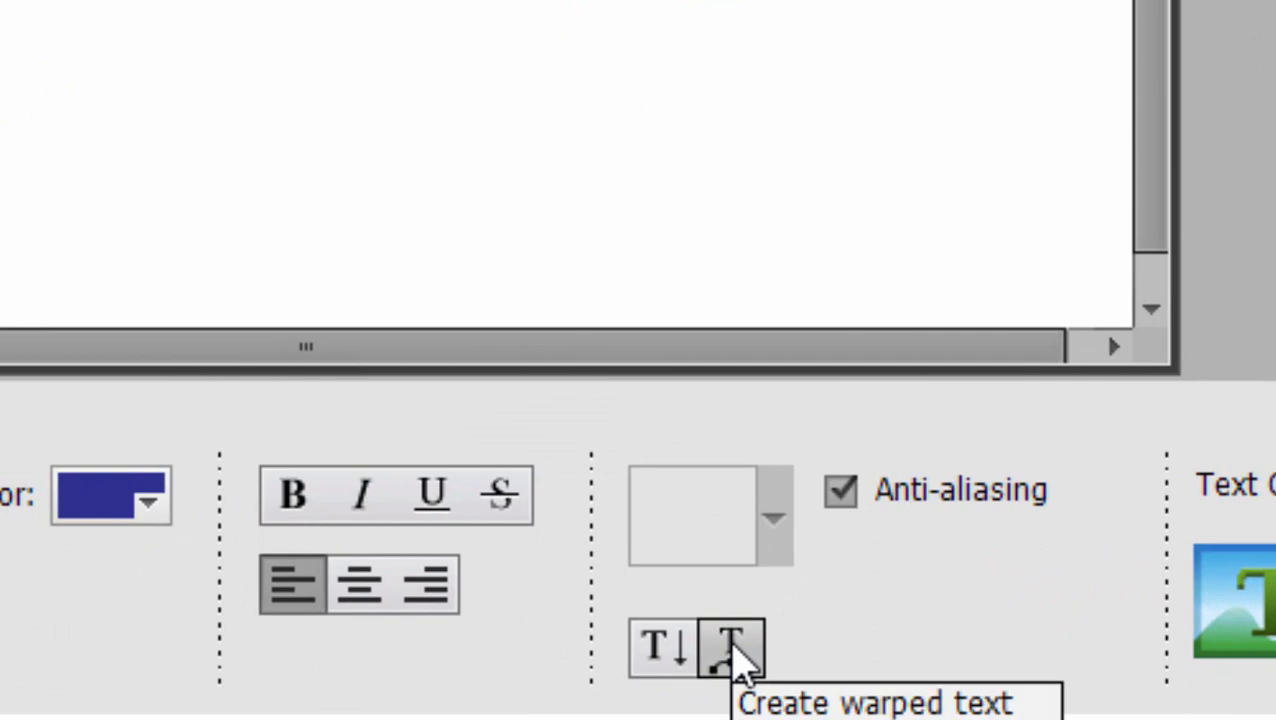
# Open Create warped text and preview the Arc and Bulge styles on the title.
pyautogui.click(730, 648)
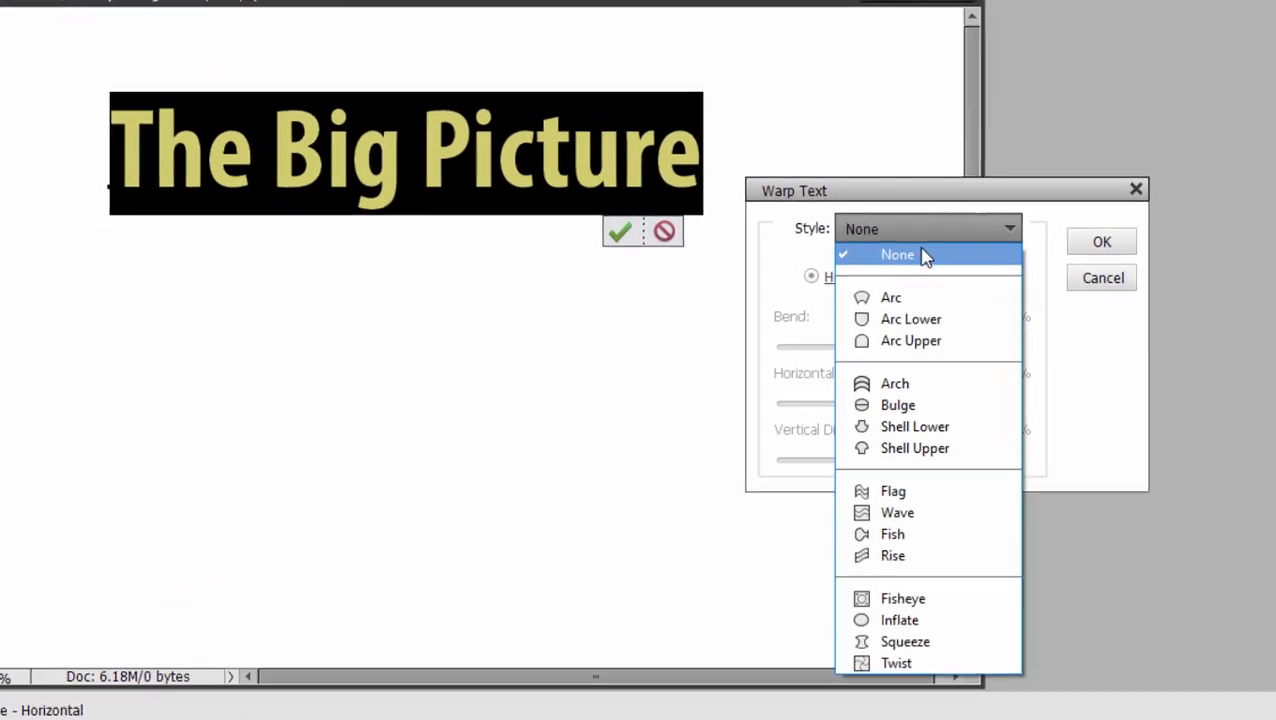
pyautogui.click(890, 297)
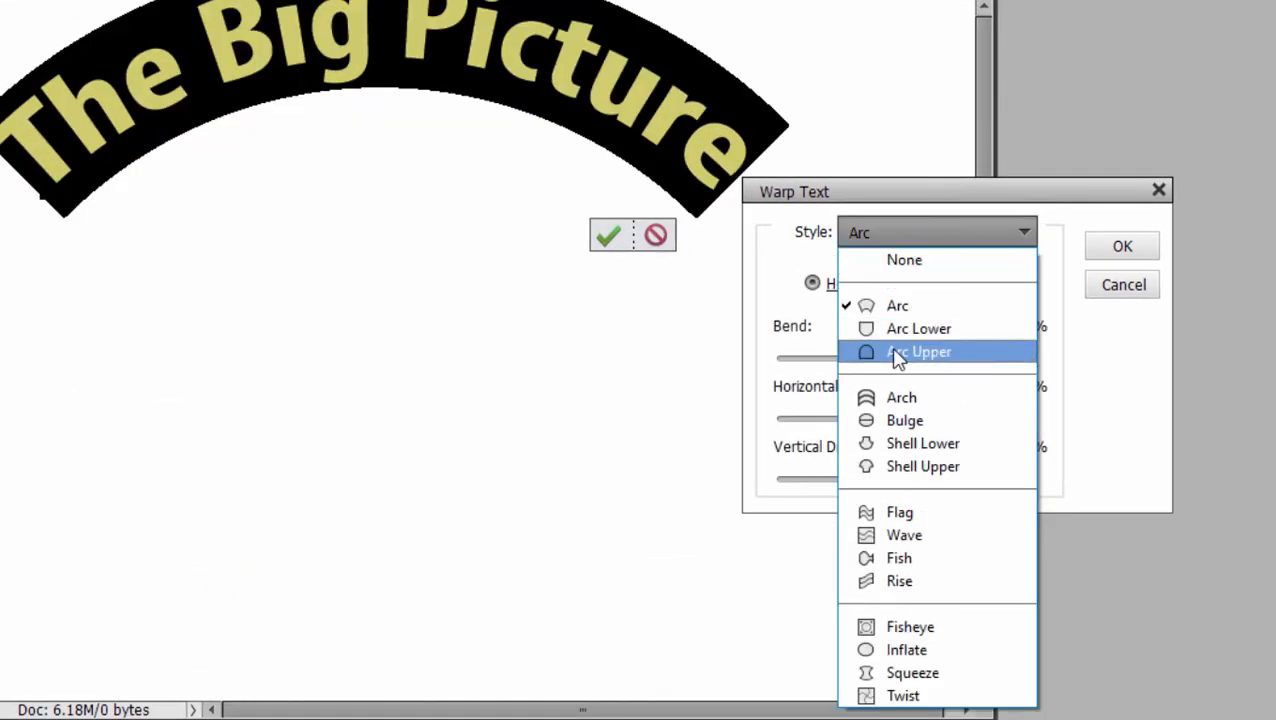
pyautogui.click(918, 351)
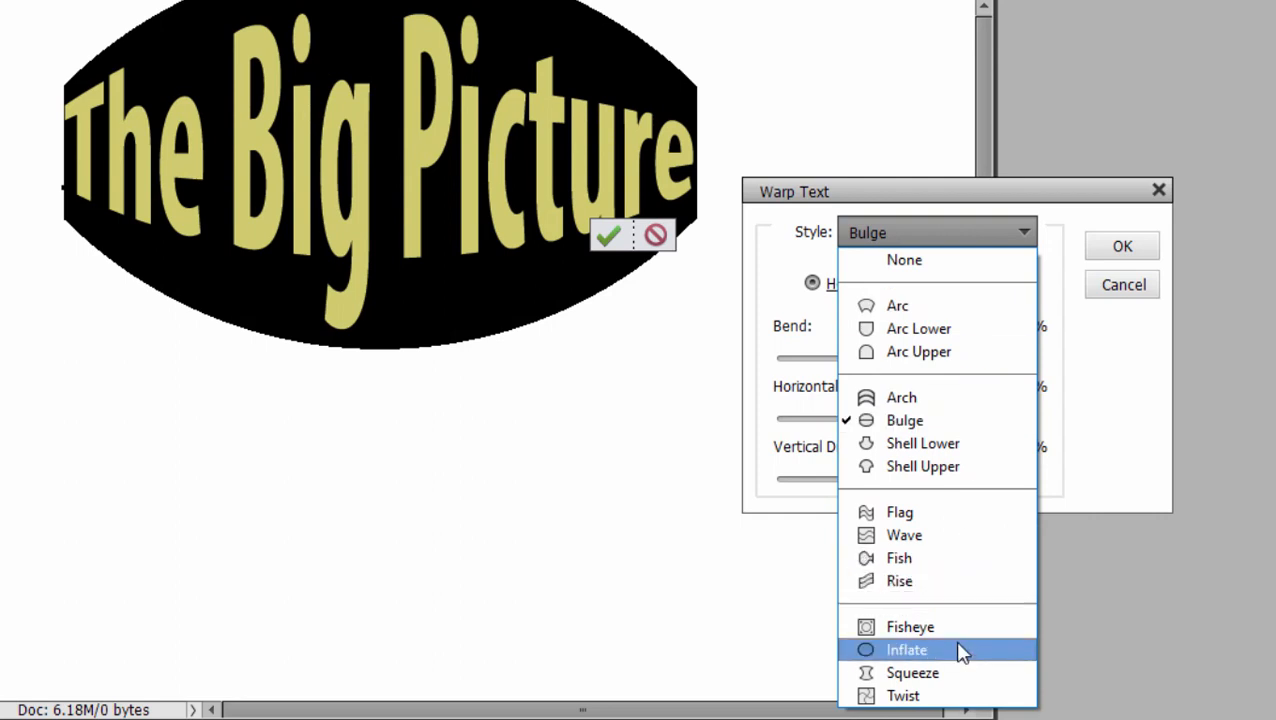
# Apply Squeeze with bend +89% and horizontal distortion -22%.
pyautogui.click(912, 672)
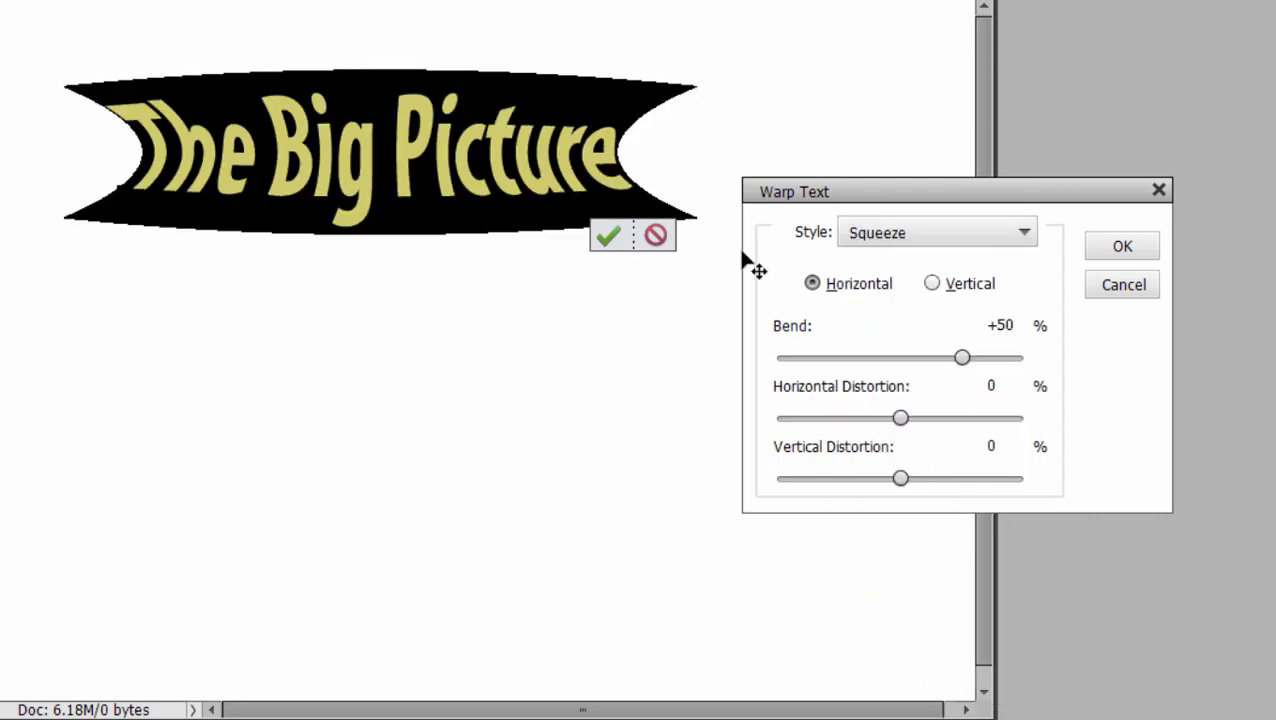
pyautogui.moveTo(960, 357); pyautogui.dragTo(997, 357)
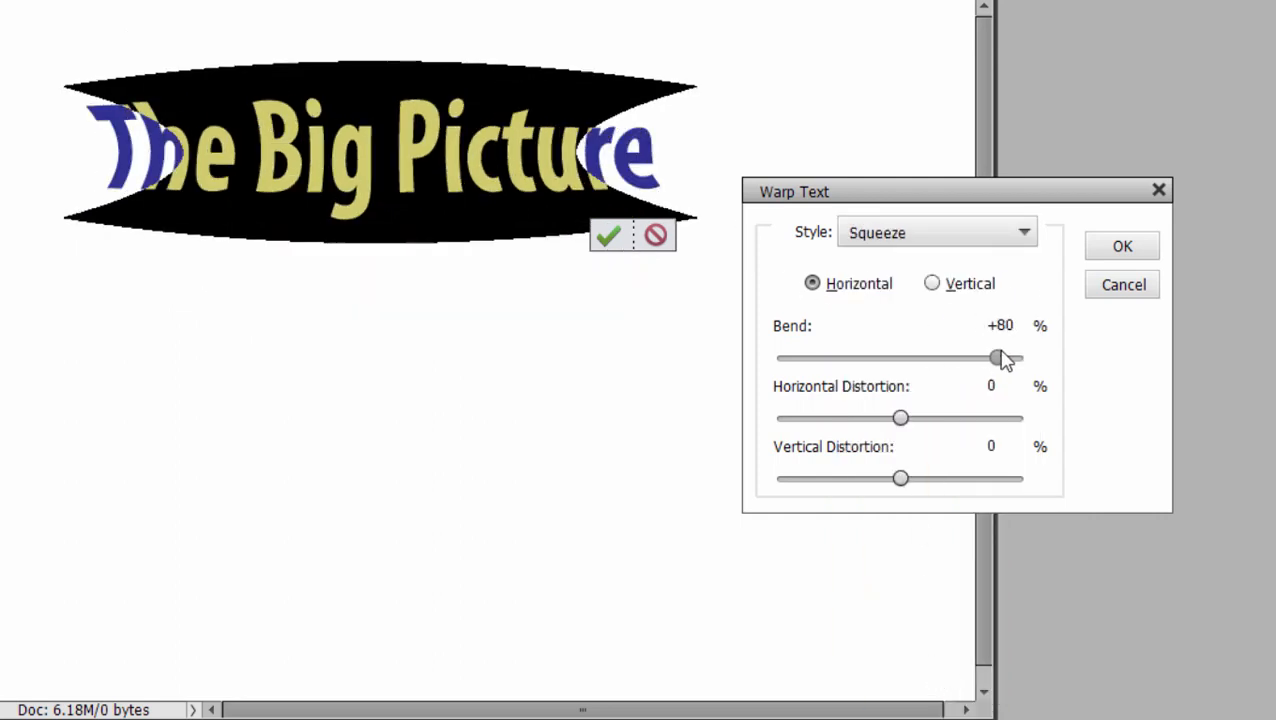
pyautogui.moveTo(898, 418); pyautogui.dragTo(872, 418)
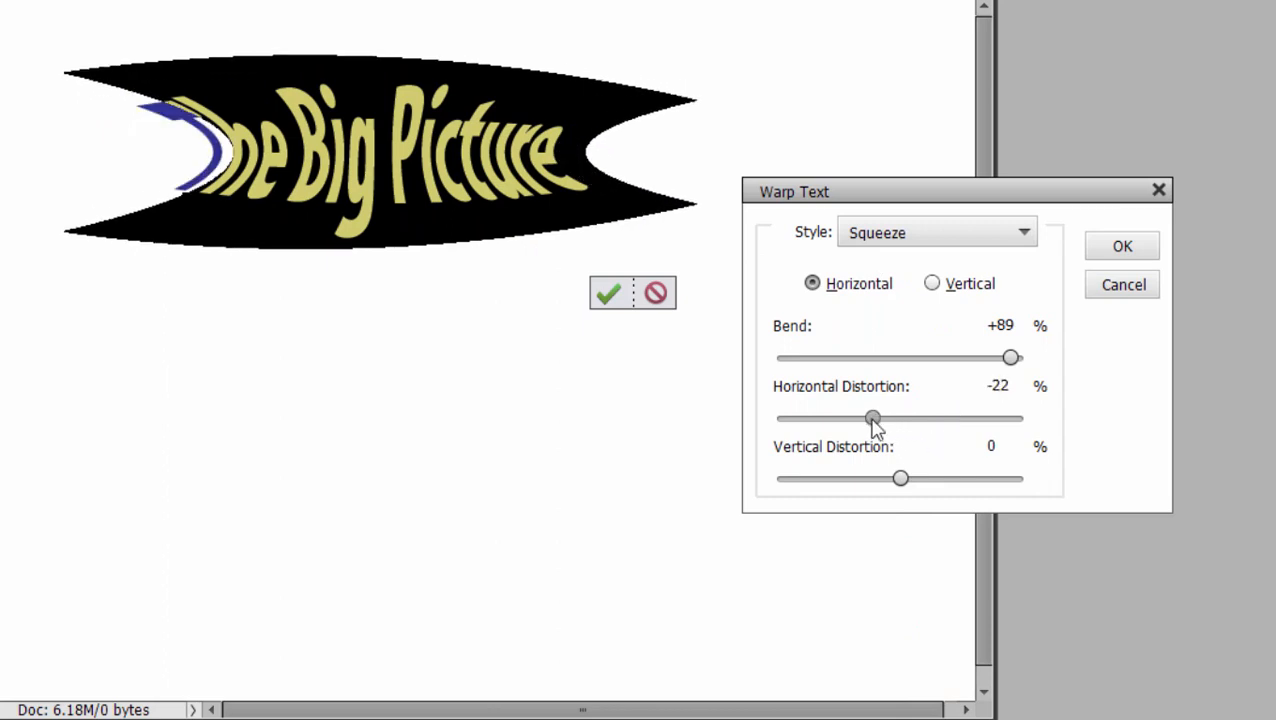
pyautogui.moveTo(899, 478); pyautogui.dragTo(922, 478)
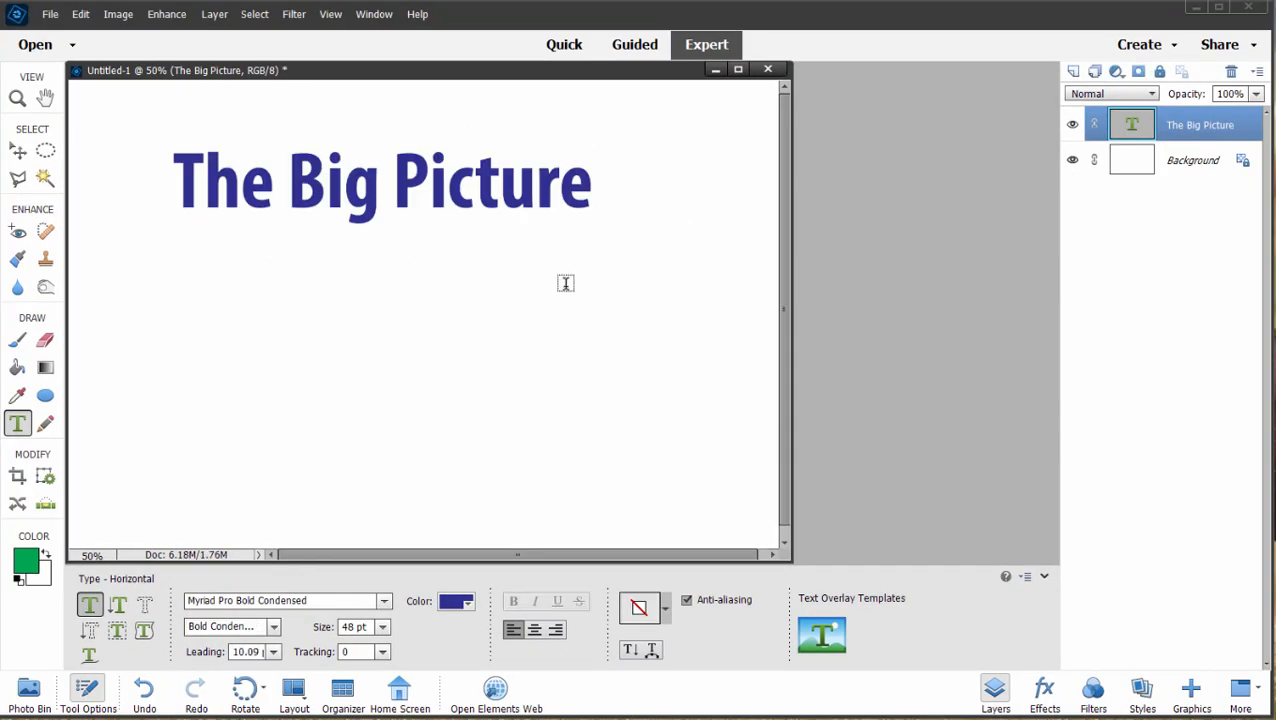
pyautogui.moveTo(189, 483)
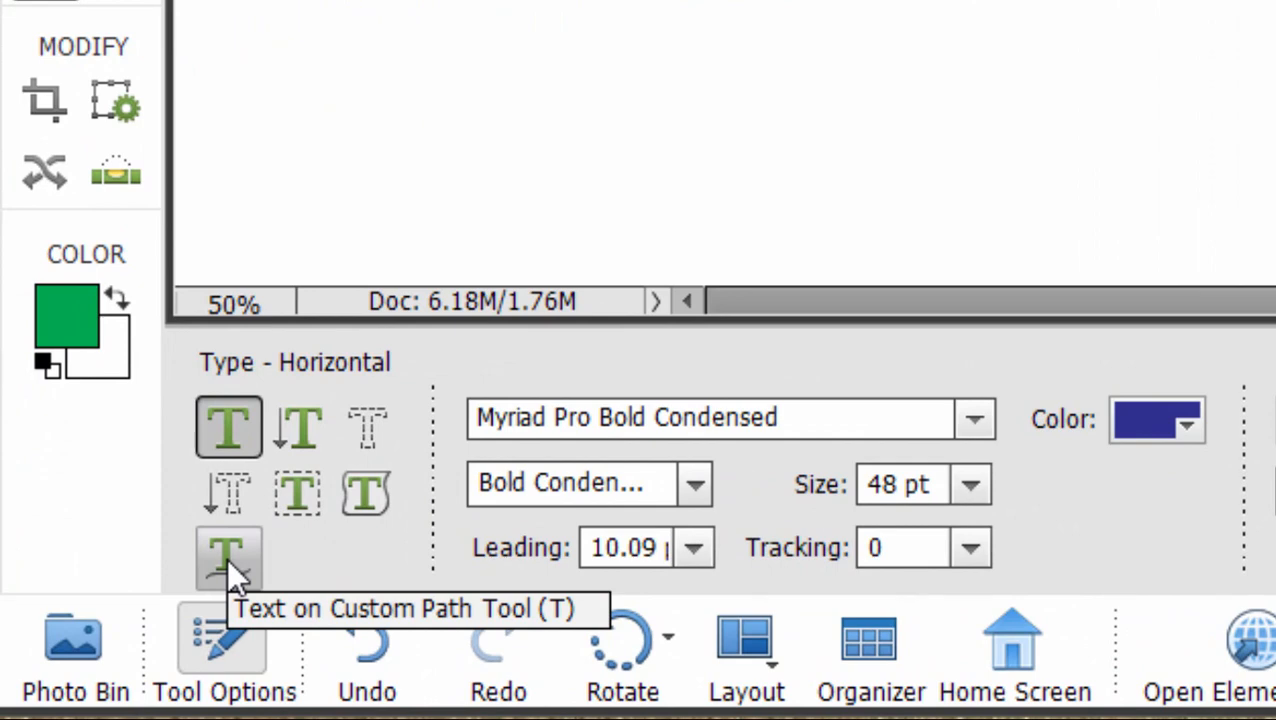
pyautogui.moveTo(235, 565)
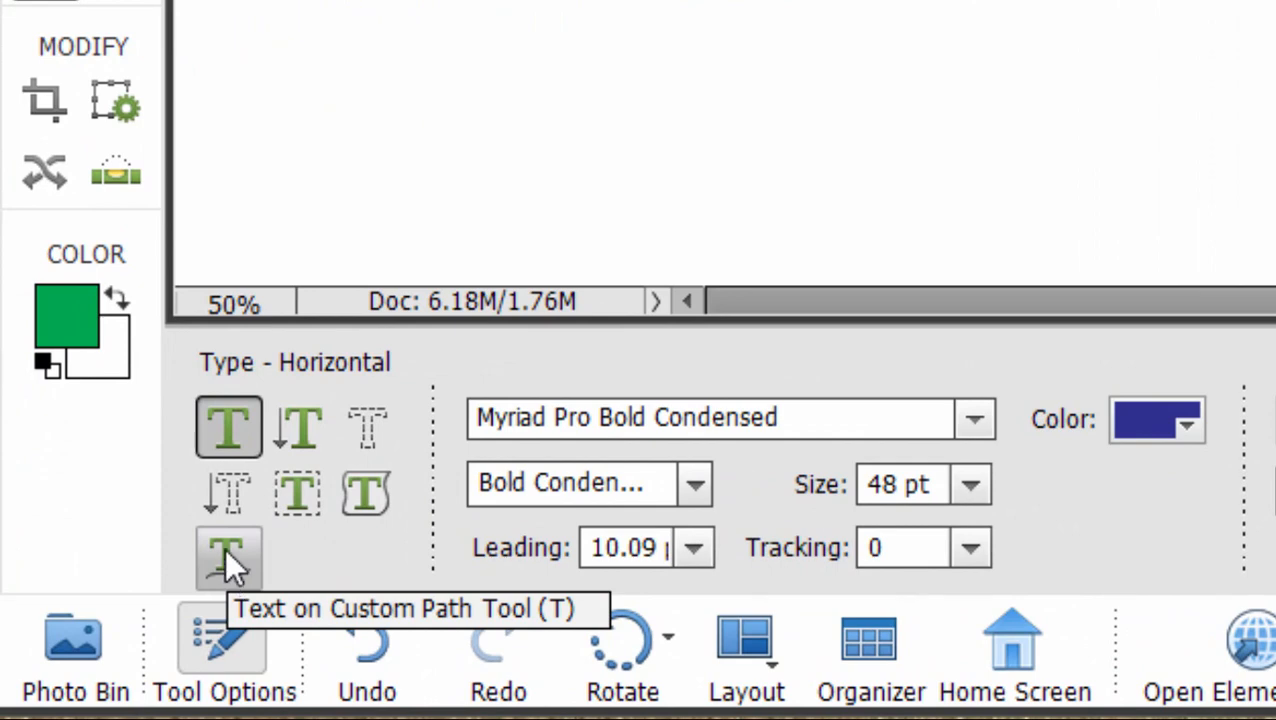
# Choose the Text on Custom Path tool in Tool Options.
pyautogui.click(228, 558)
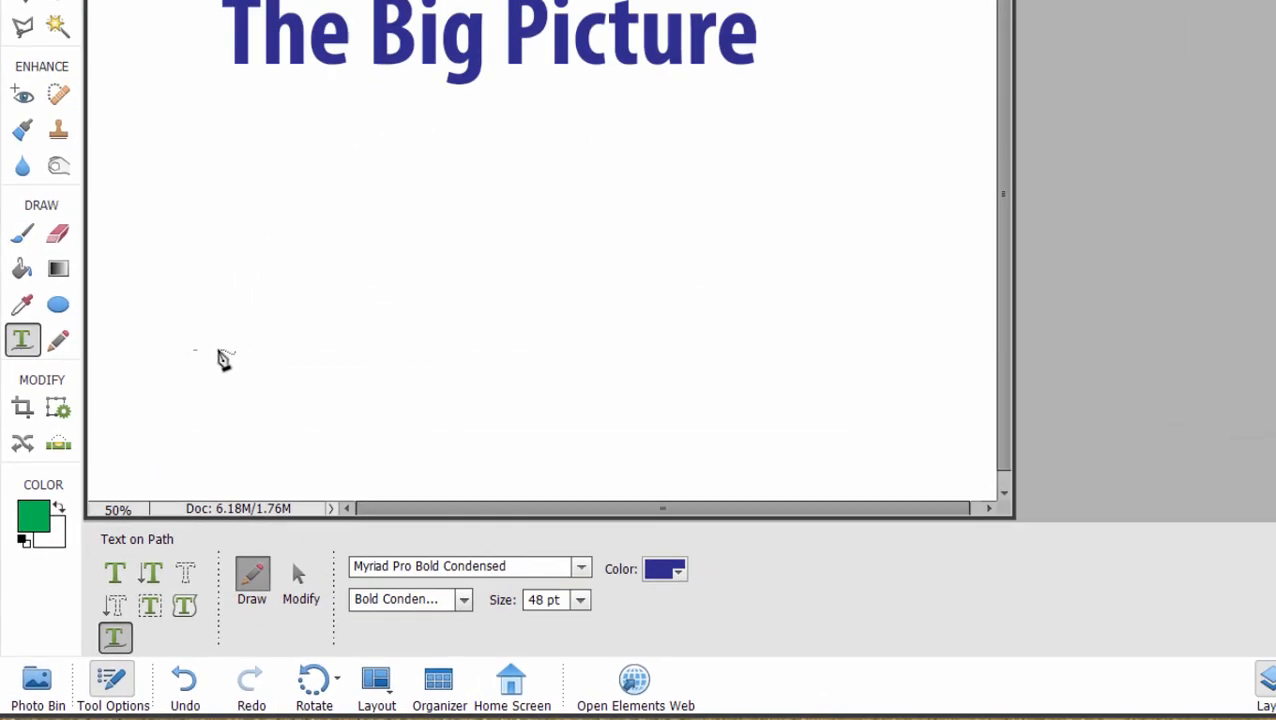
# Sketch a wavy path below the title, commit it, and drag its central hump higher.
pyautogui.moveTo(195, 350); pyautogui.dragTo(590, 360)
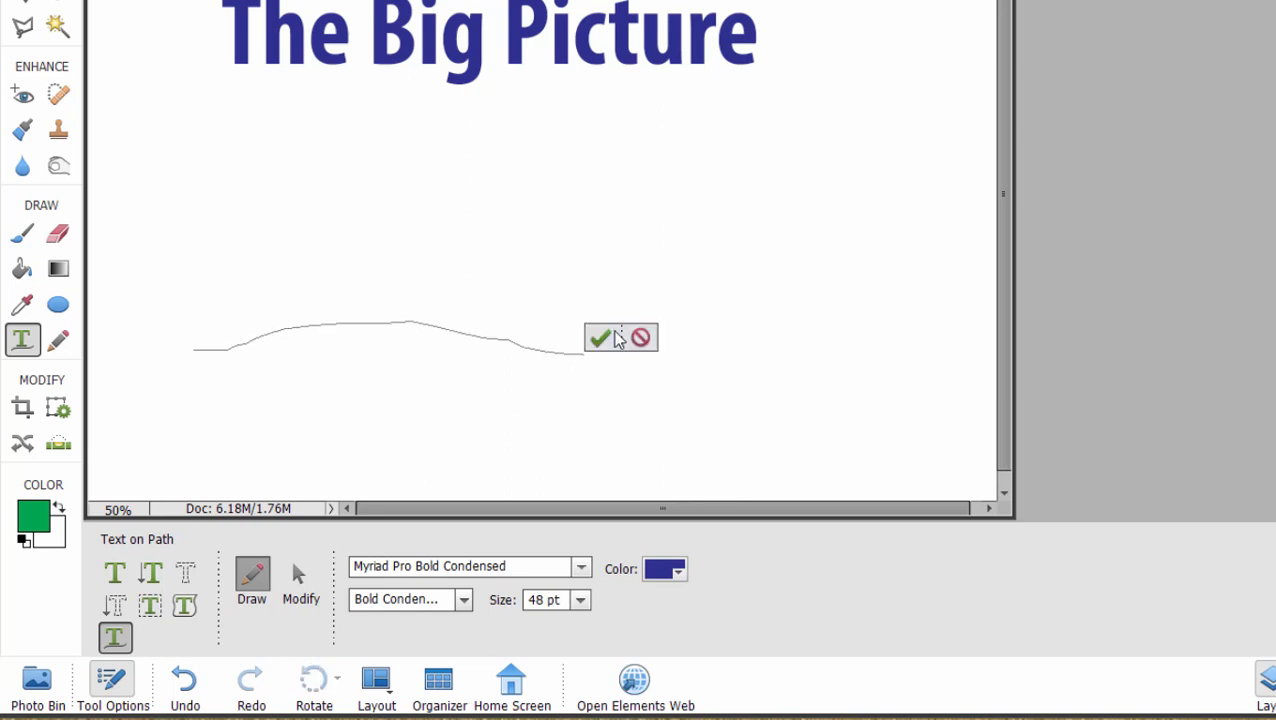
pyautogui.click(599, 337)
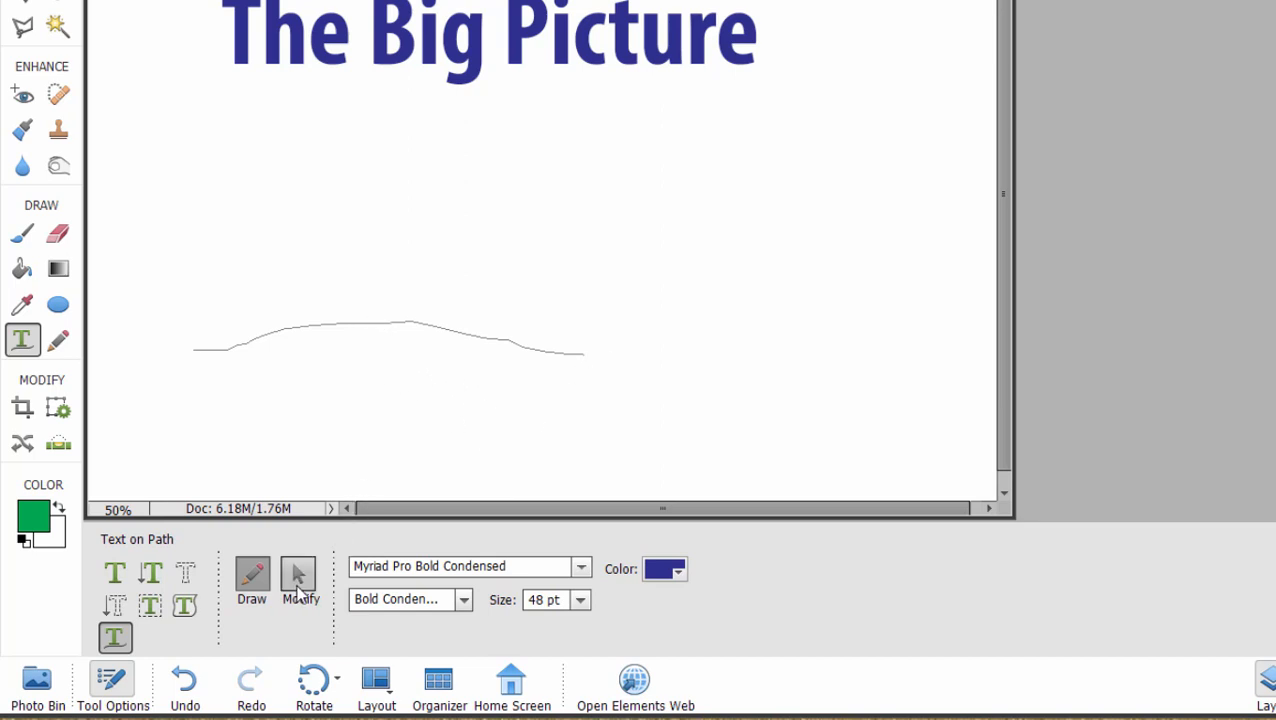
pyautogui.click(299, 575)
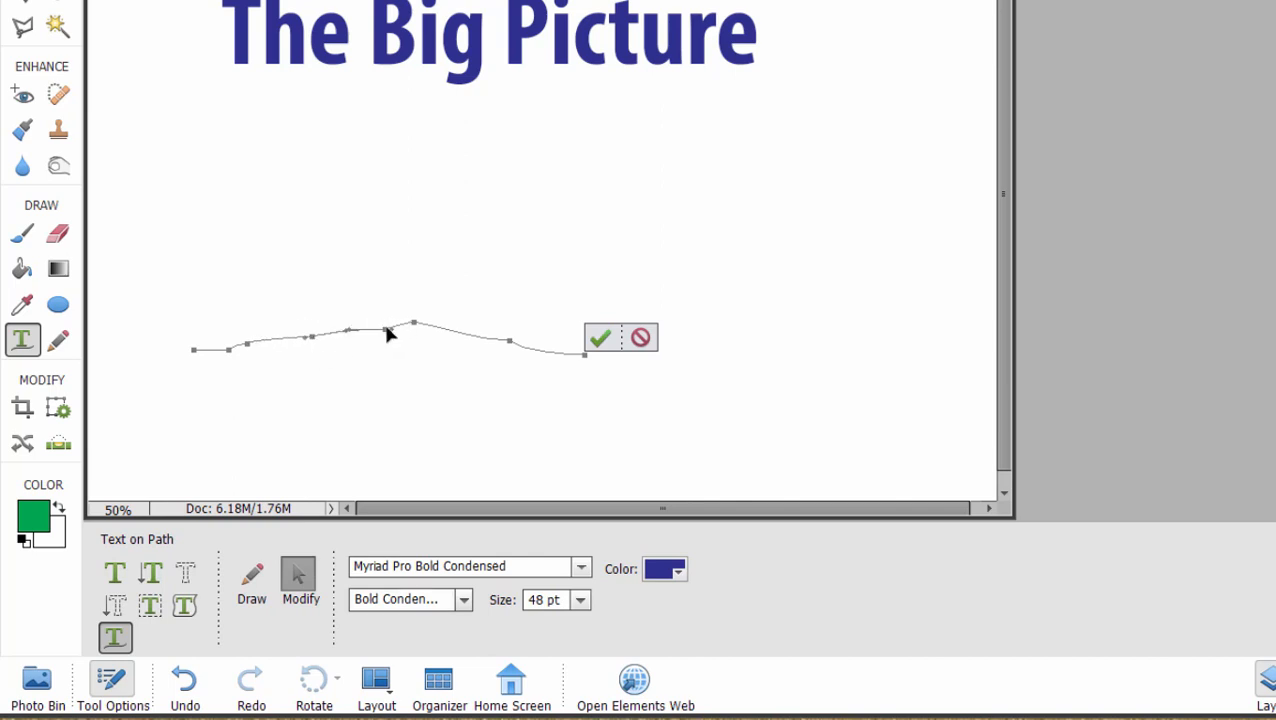
pyautogui.moveTo(390, 332); pyautogui.dragTo(358, 312)
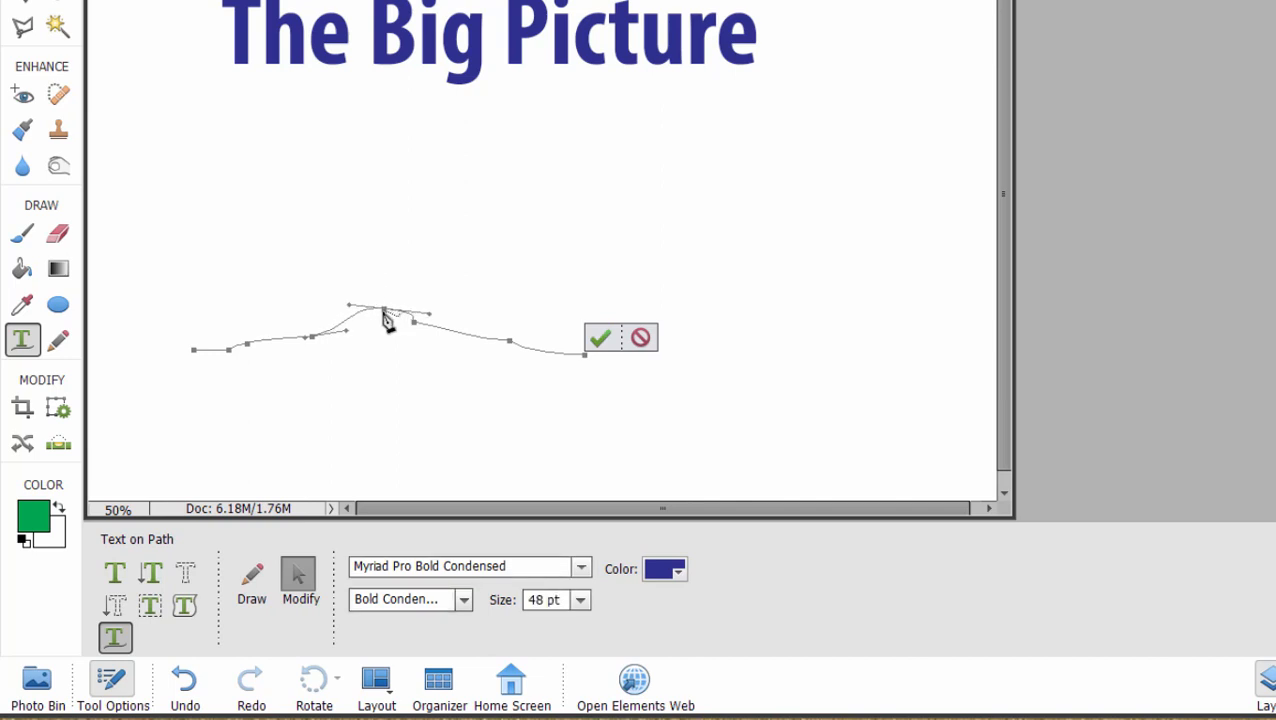
pyautogui.moveTo(600, 338)
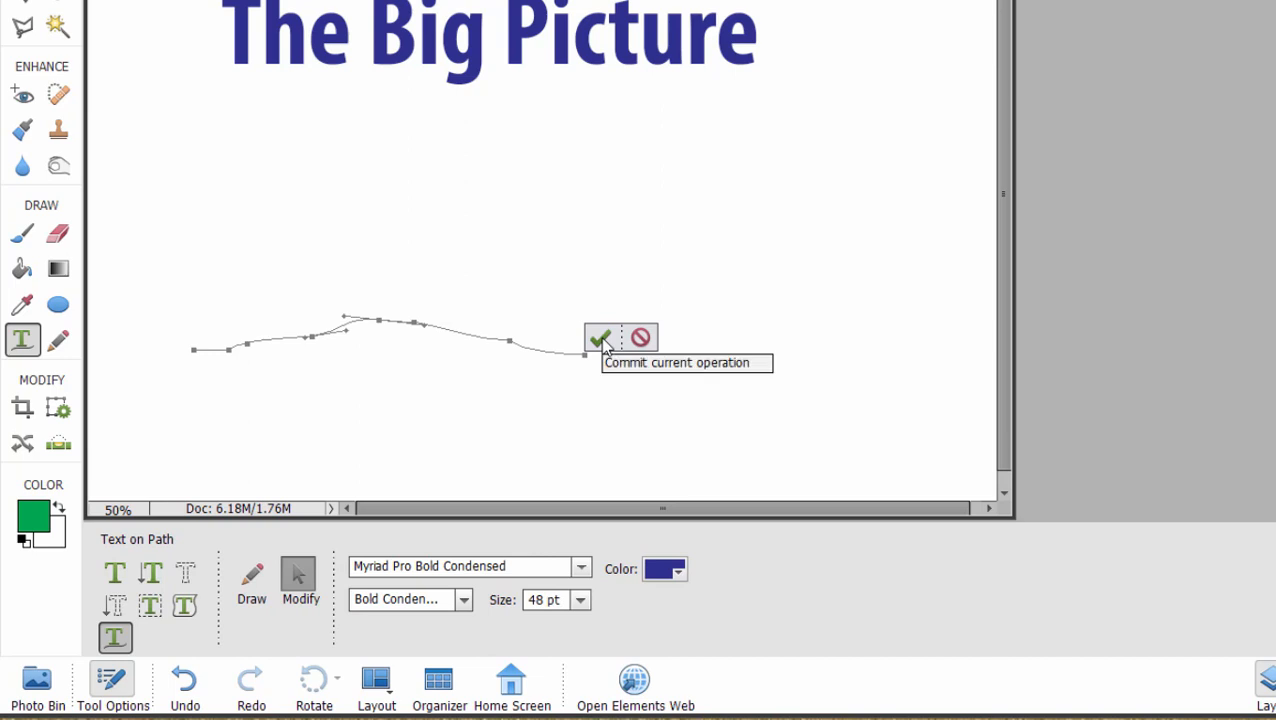
# Commit the reshaped path and type 'On the' from its left end.
pyautogui.click(600, 338)
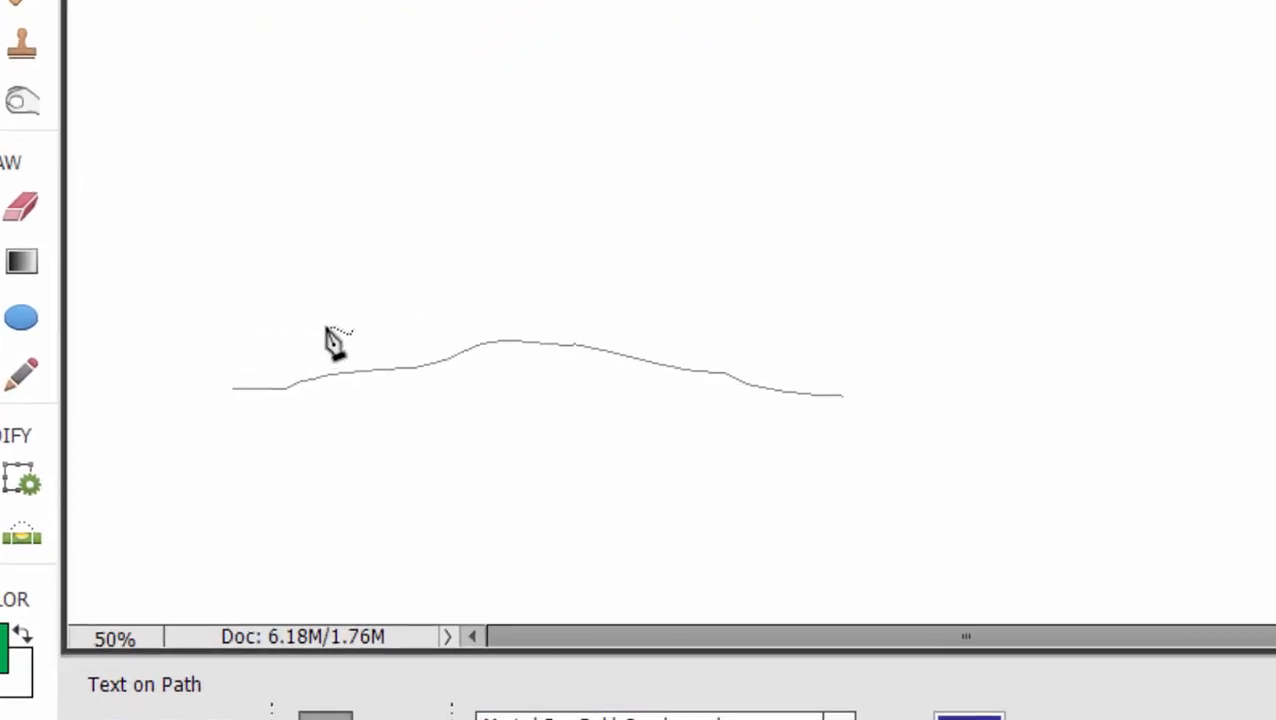
pyautogui.moveTo(330, 360)
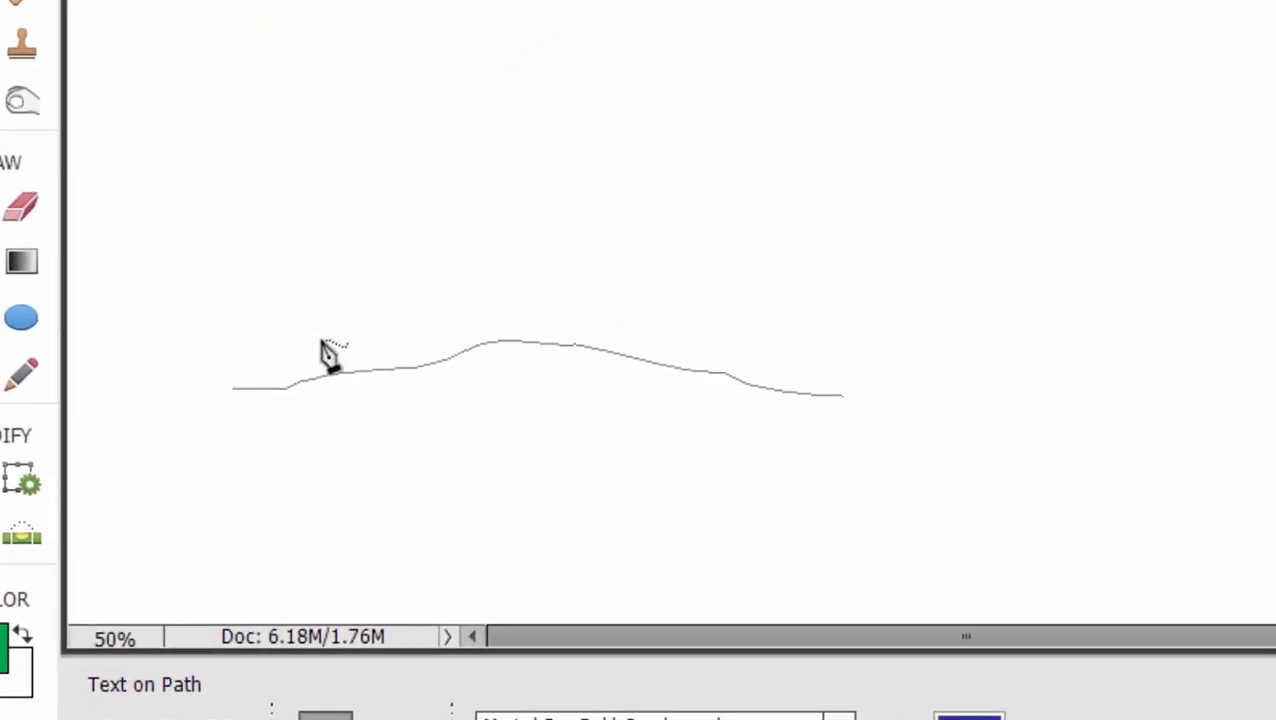
pyautogui.moveTo(316, 364)
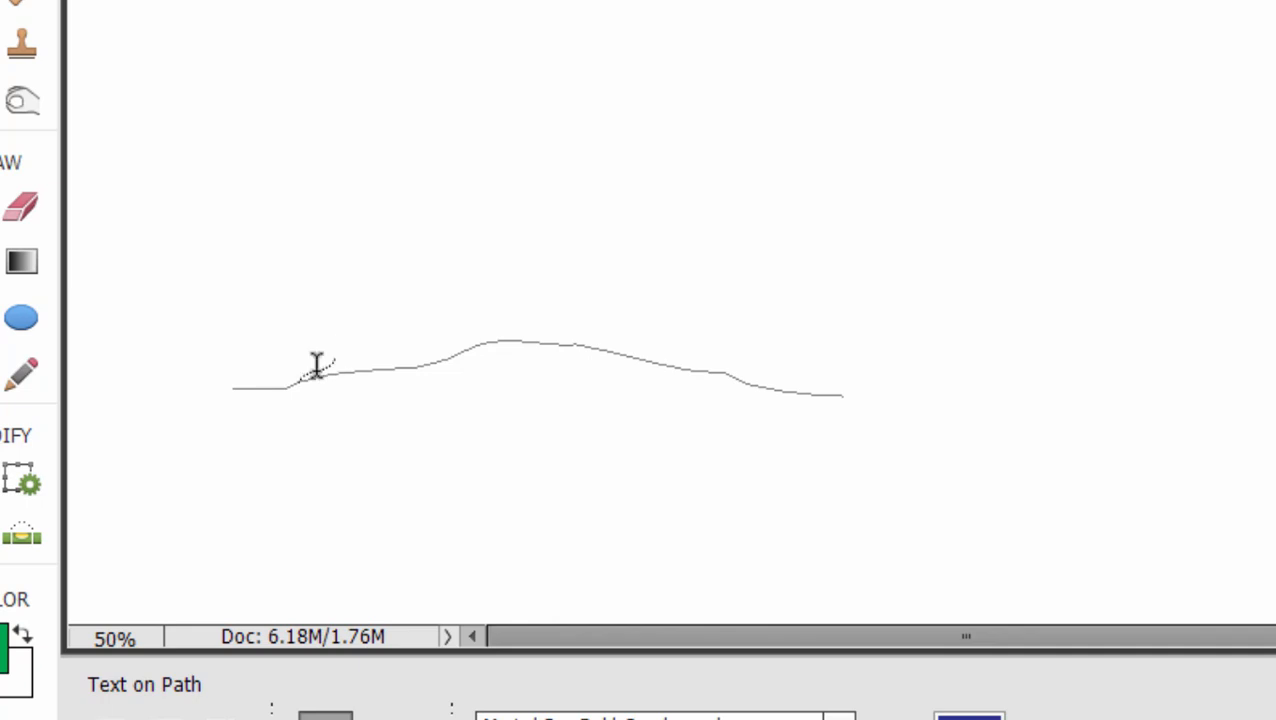
pyautogui.click(317, 378)
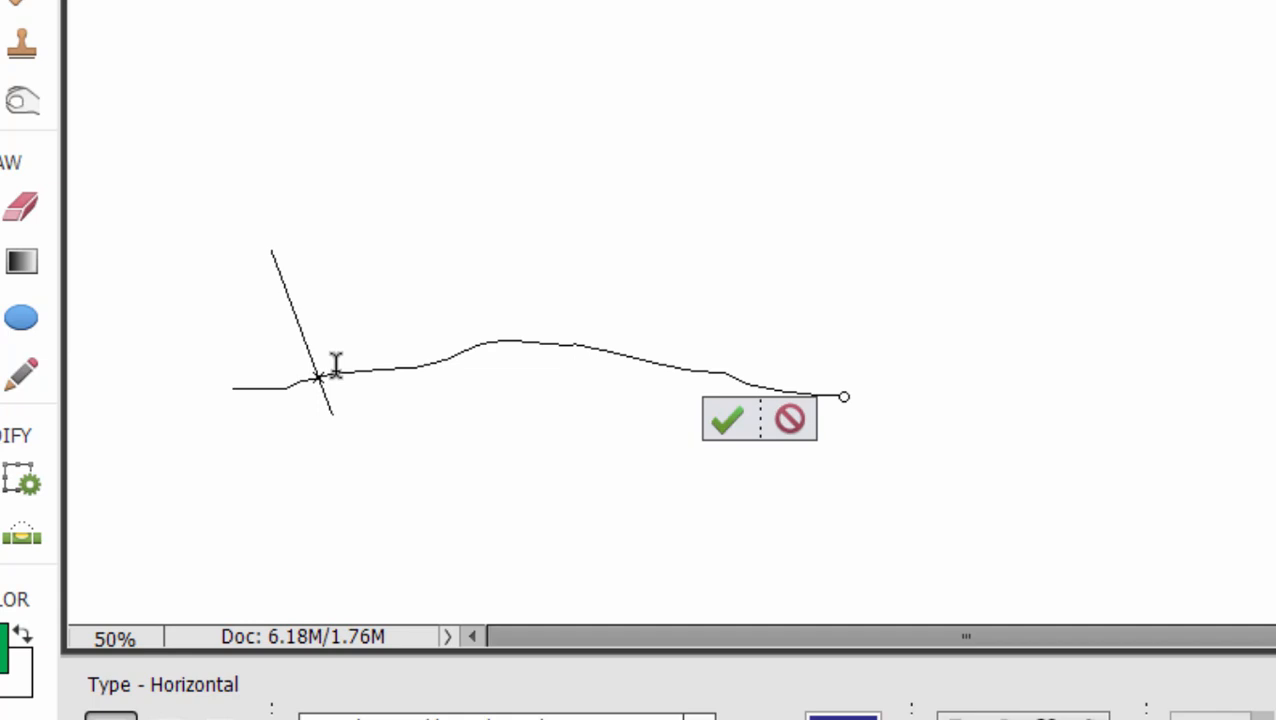
pyautogui.write('On the')
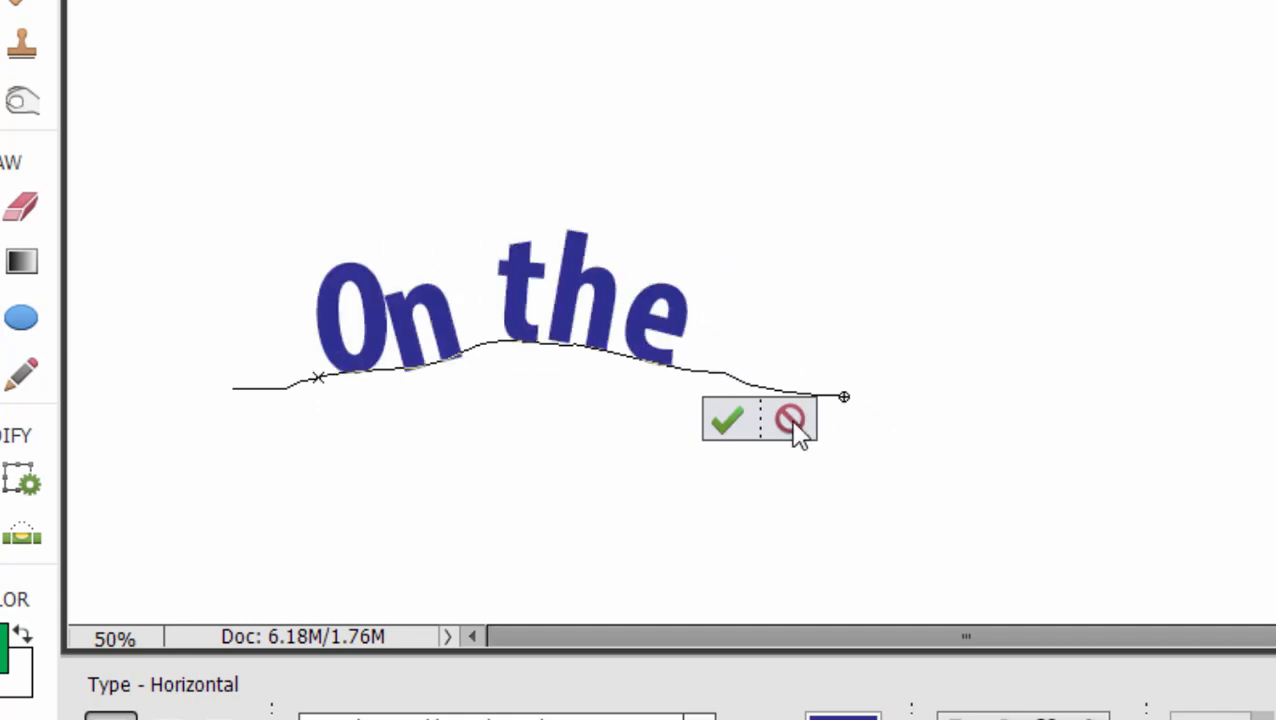
pyautogui.click(727, 418)
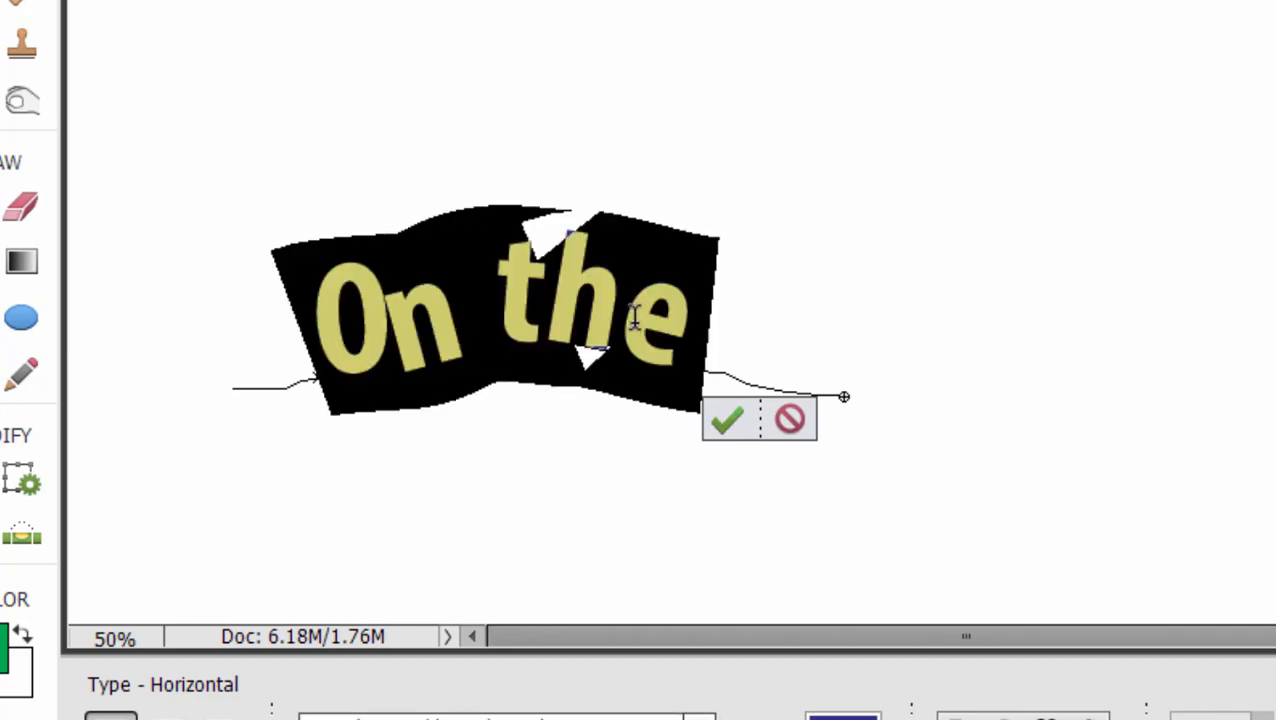
pyautogui.click(526, 588)
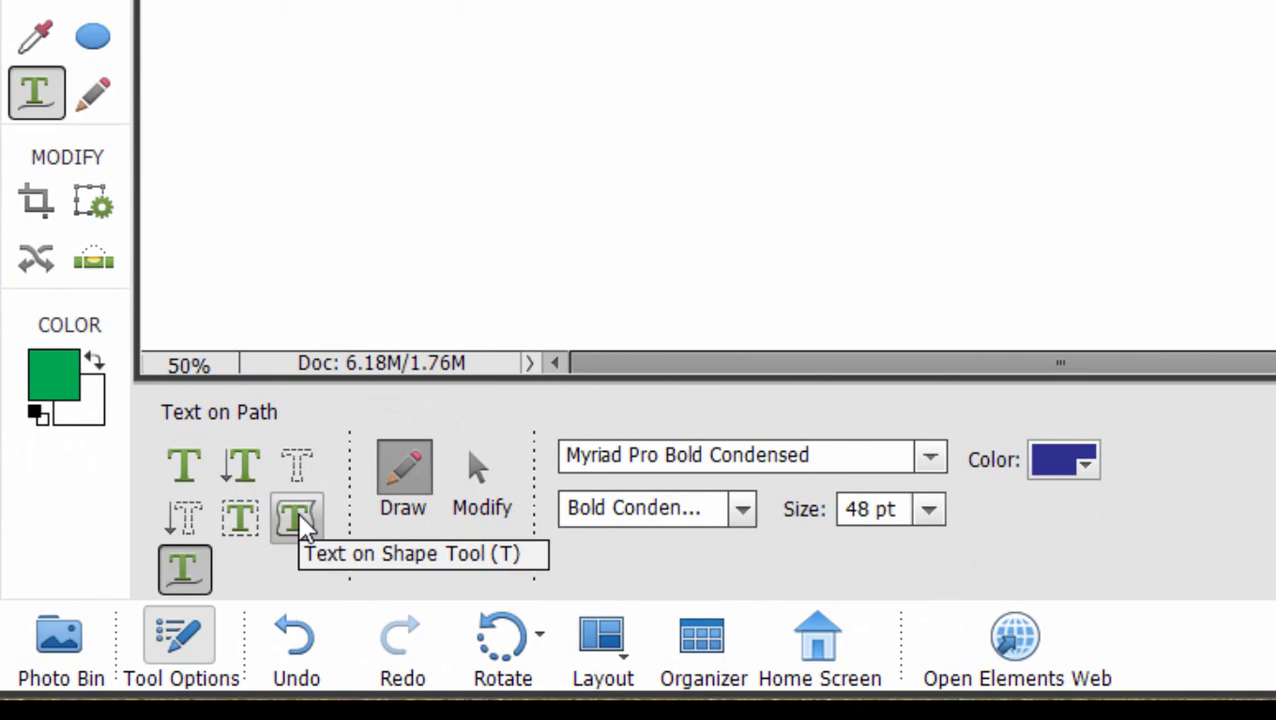
# Draw an ellipse with the Text on Shape tool and type 'Circle' along its outline.
pyautogui.click(296, 518)
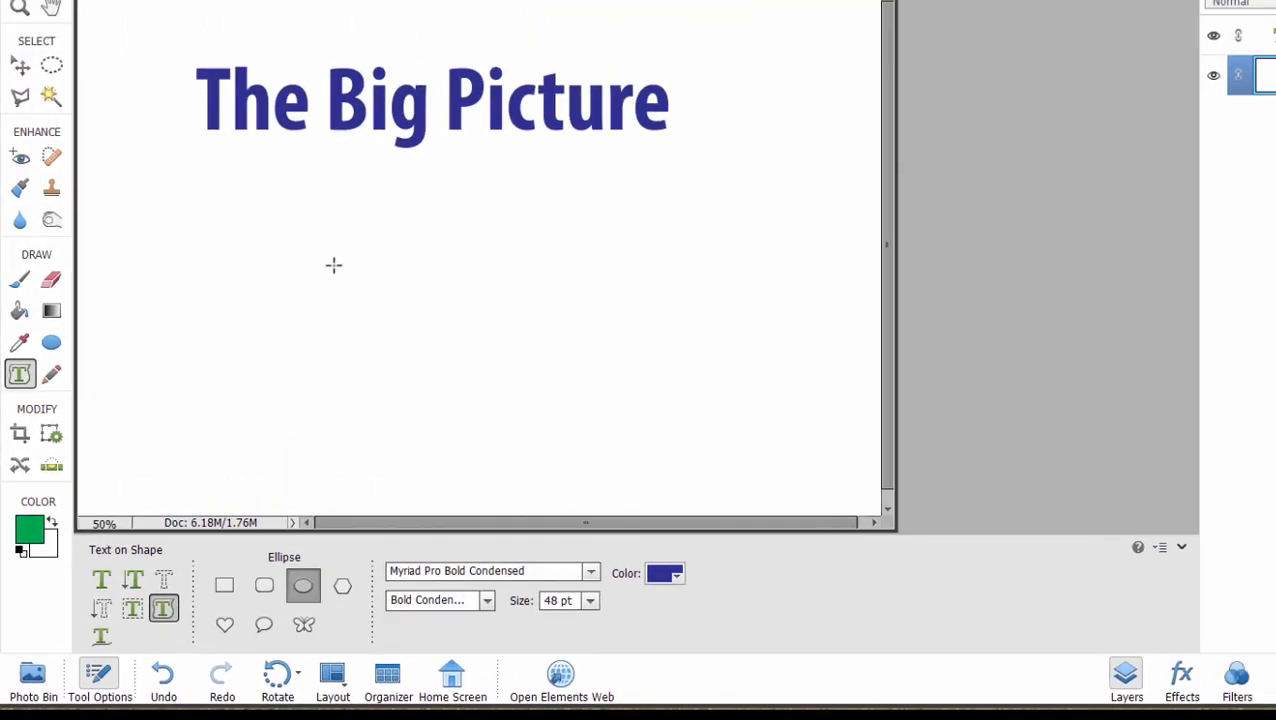
pyautogui.moveTo(334, 265); pyautogui.dragTo(581, 427)
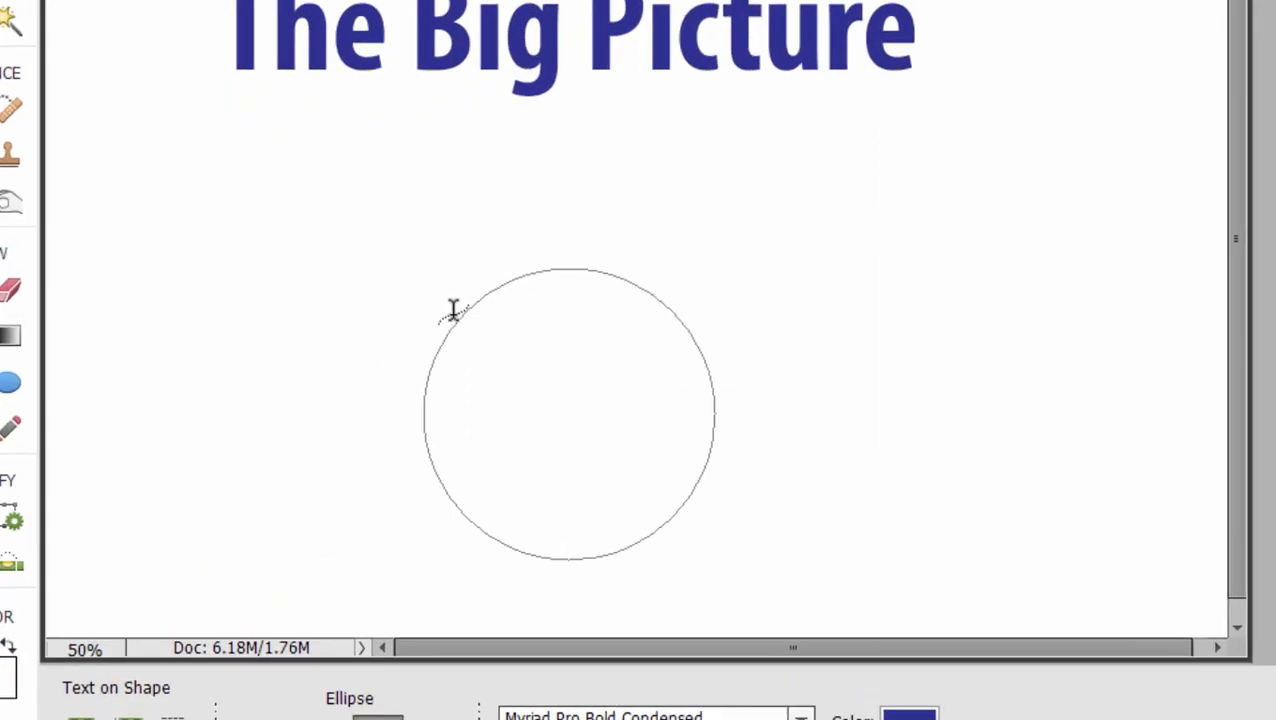
pyautogui.moveTo(462, 313)
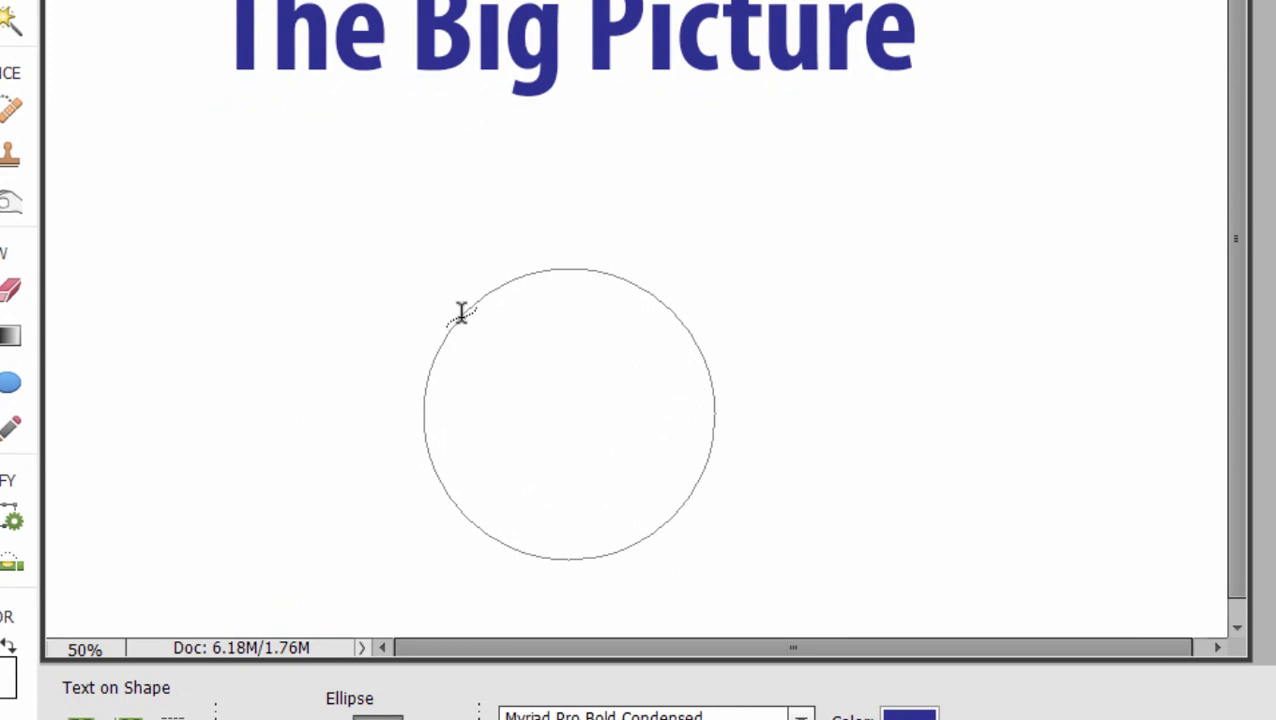
pyautogui.click(445, 345)
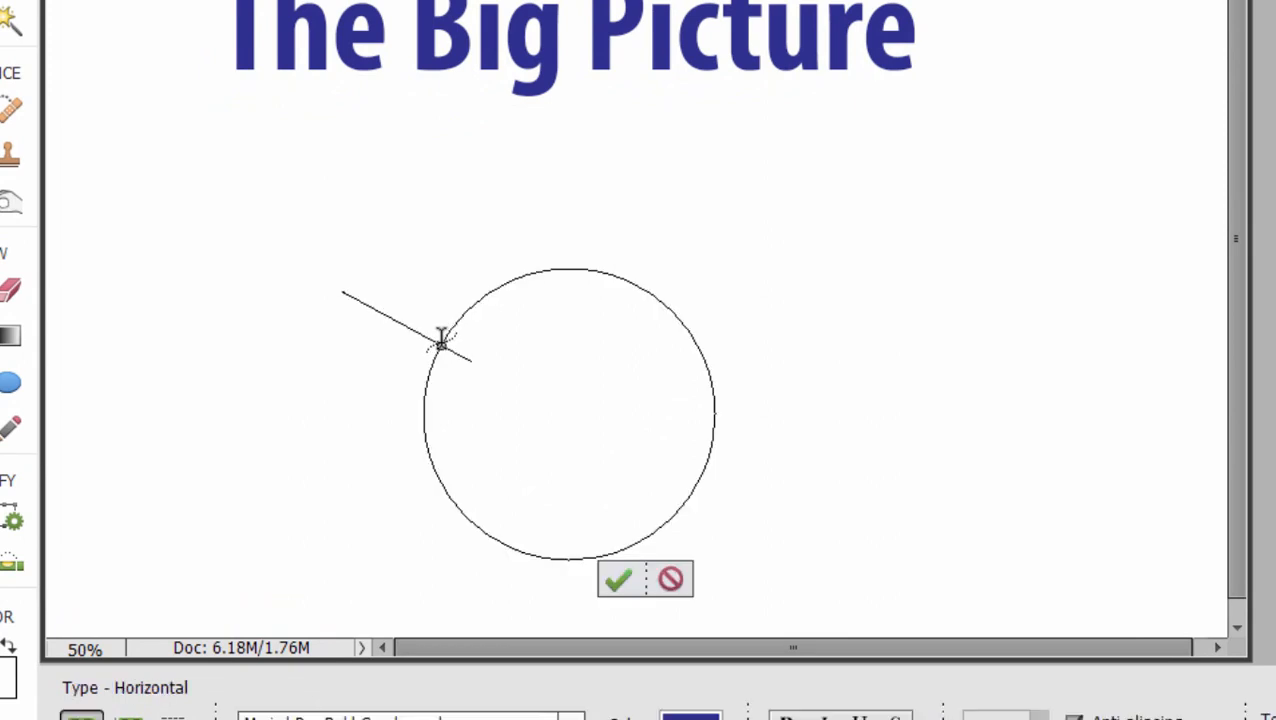
pyautogui.write('Cir')
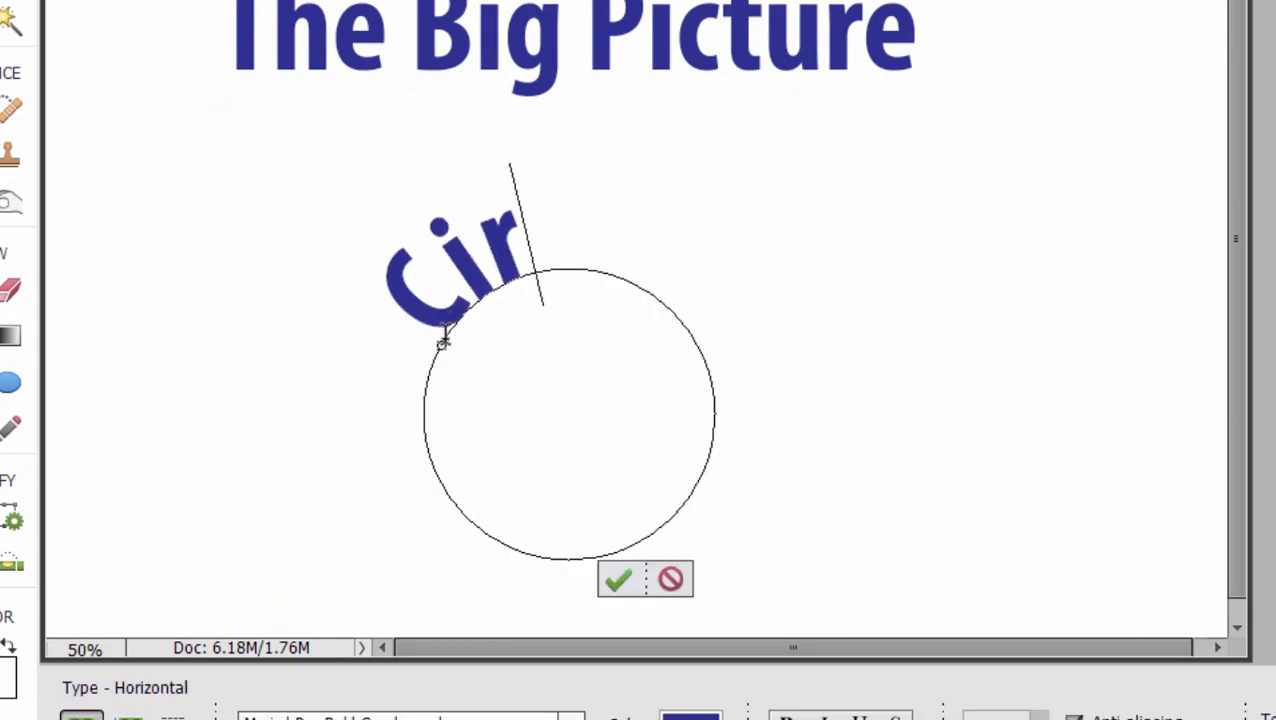
pyautogui.write('cle')
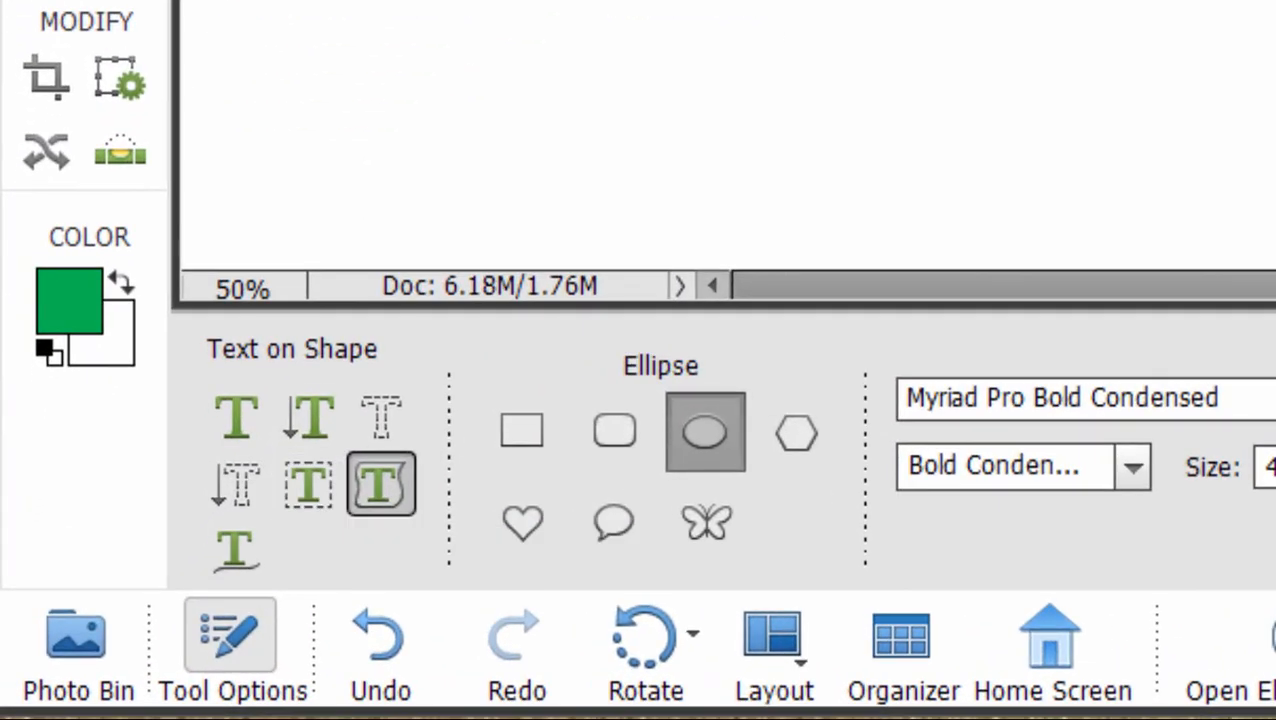
pyautogui.moveTo(309, 485)
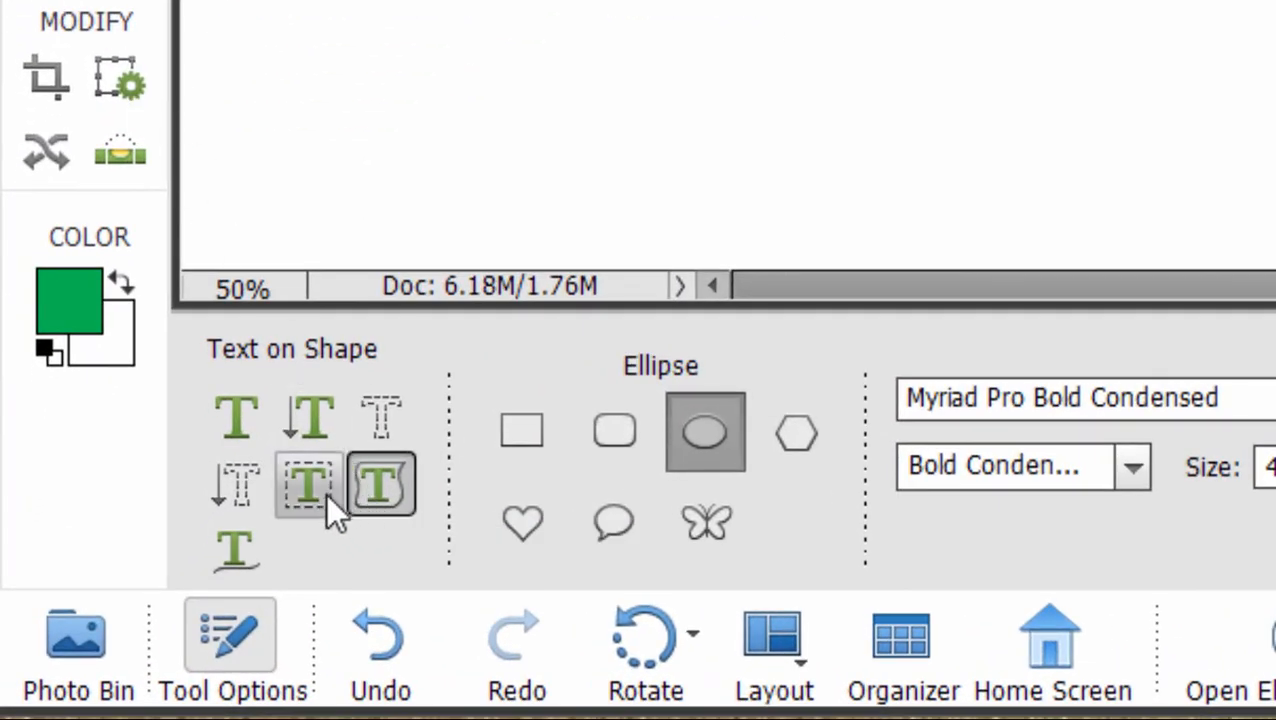
pyautogui.moveTo(308, 485)
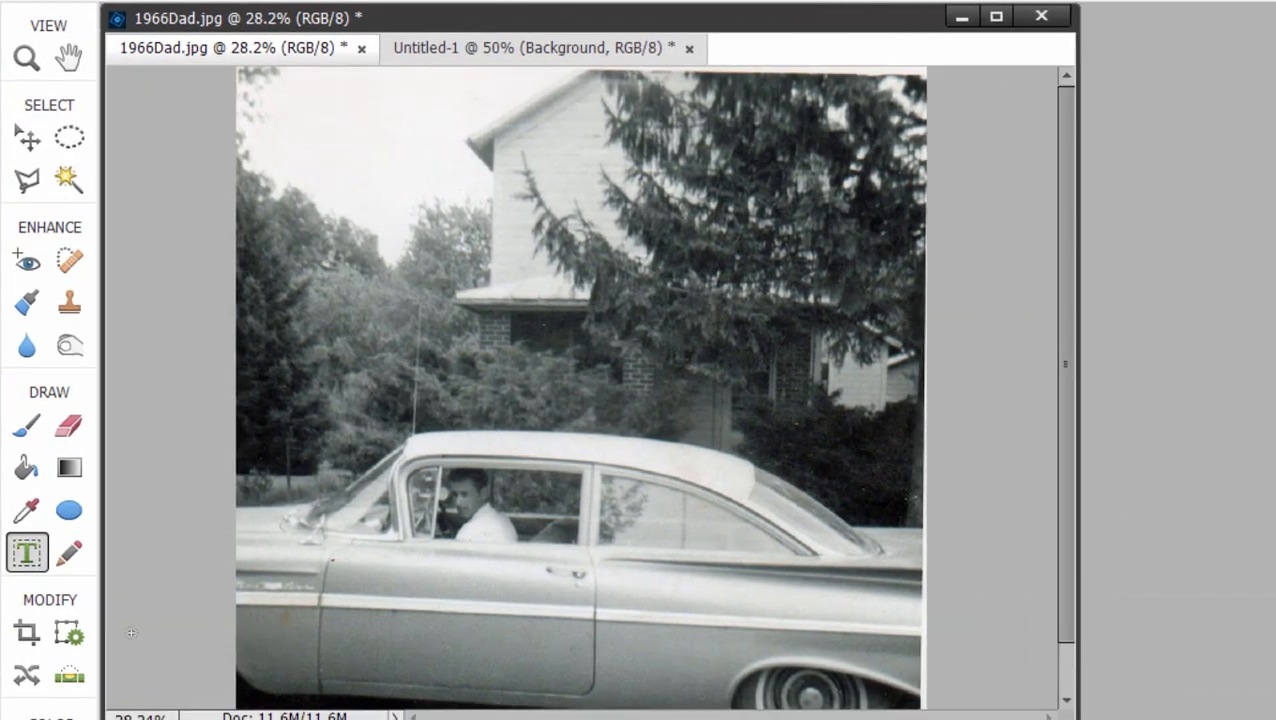
pyautogui.moveTo(30, 185)
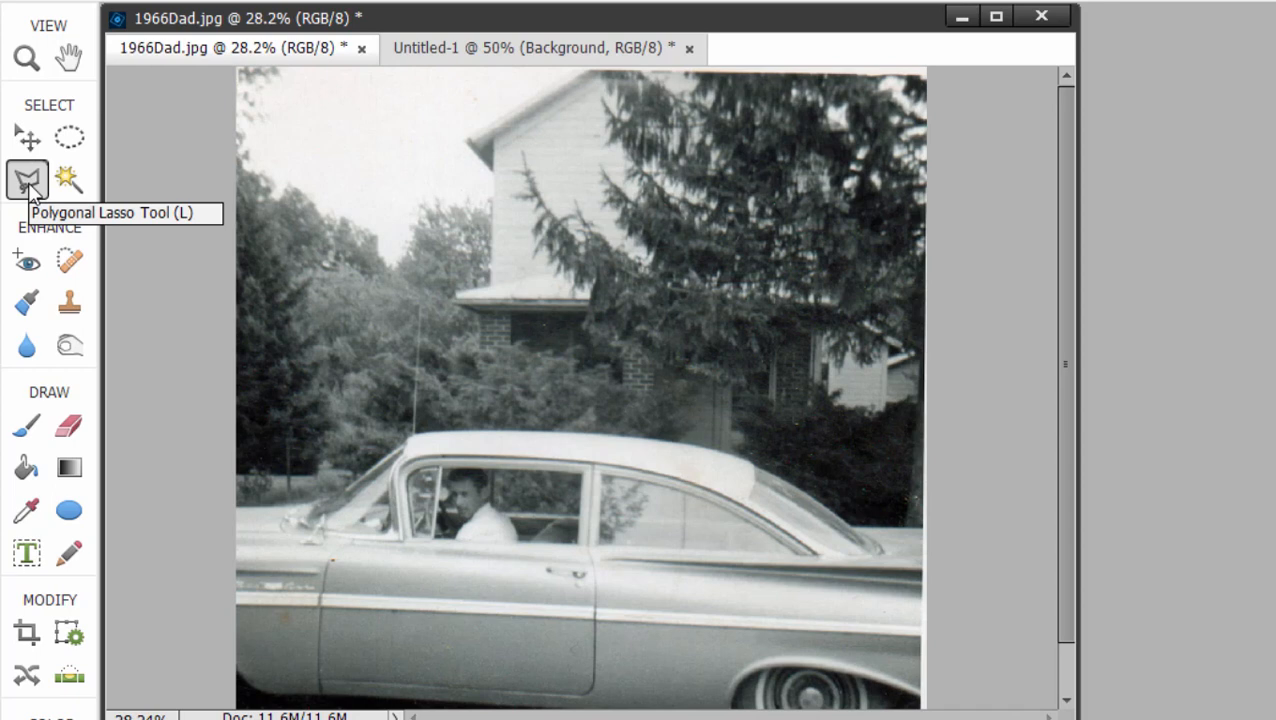
pyautogui.moveTo(345, 500)
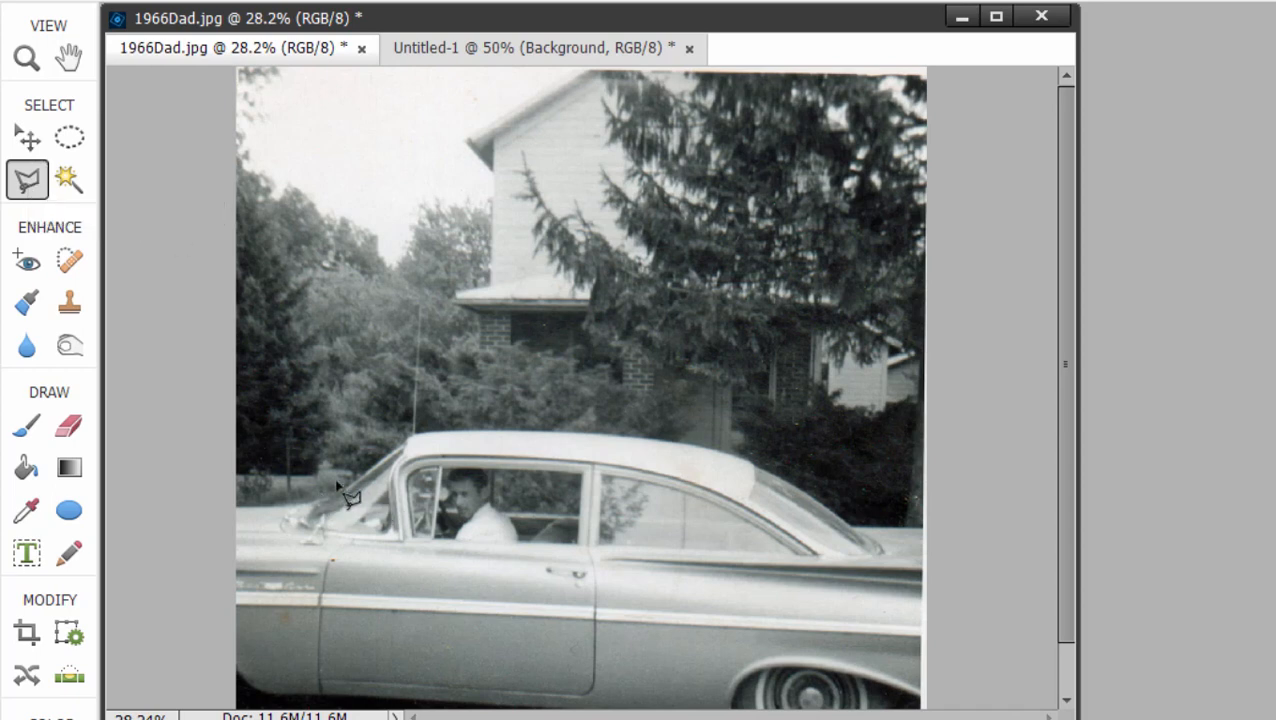
# Trace polygonal lasso points around the car's roof and windows in 1966Dad.jpg.
pyautogui.moveTo(345, 490); pyautogui.dragTo(560, 430)
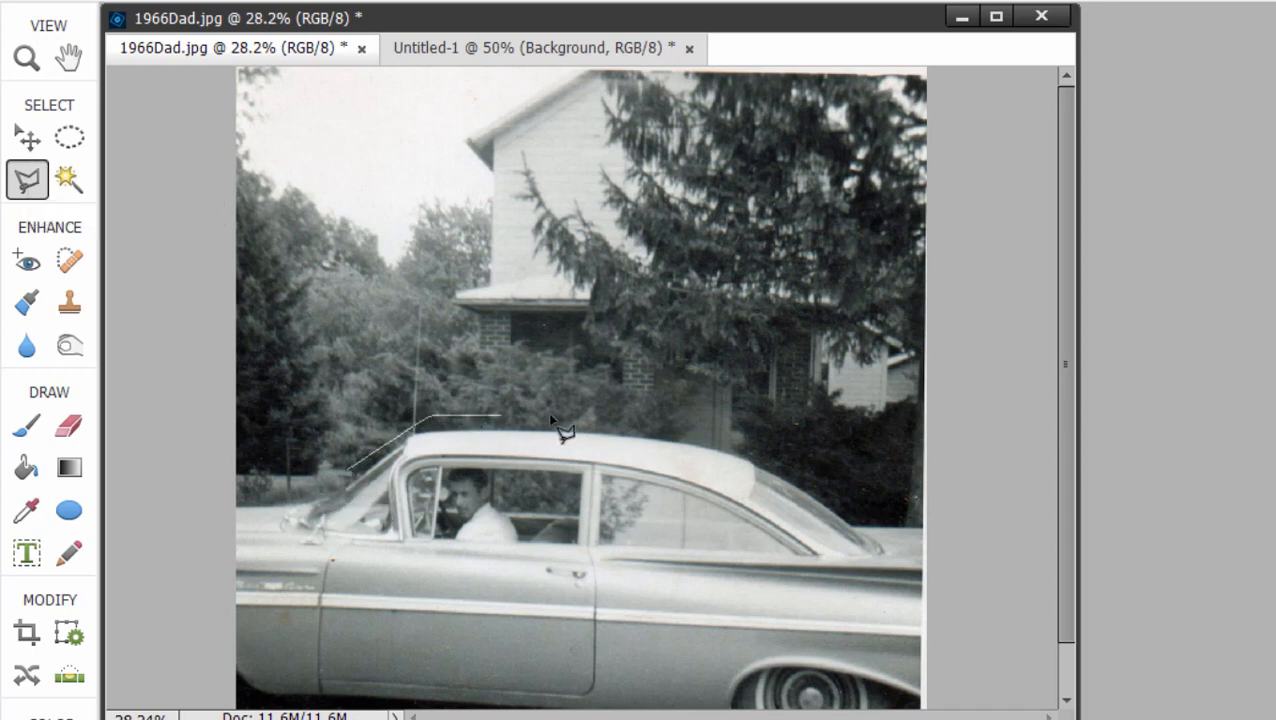
pyautogui.click(875, 540)
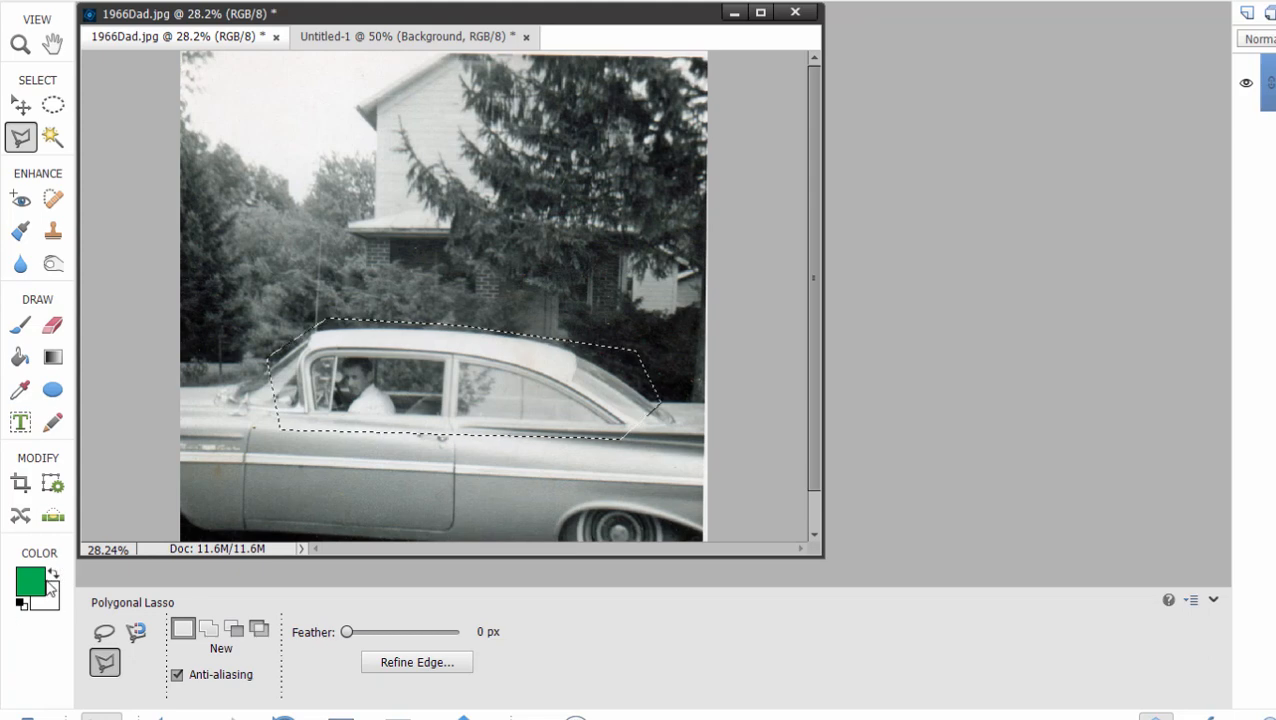
pyautogui.moveTo(20, 421)
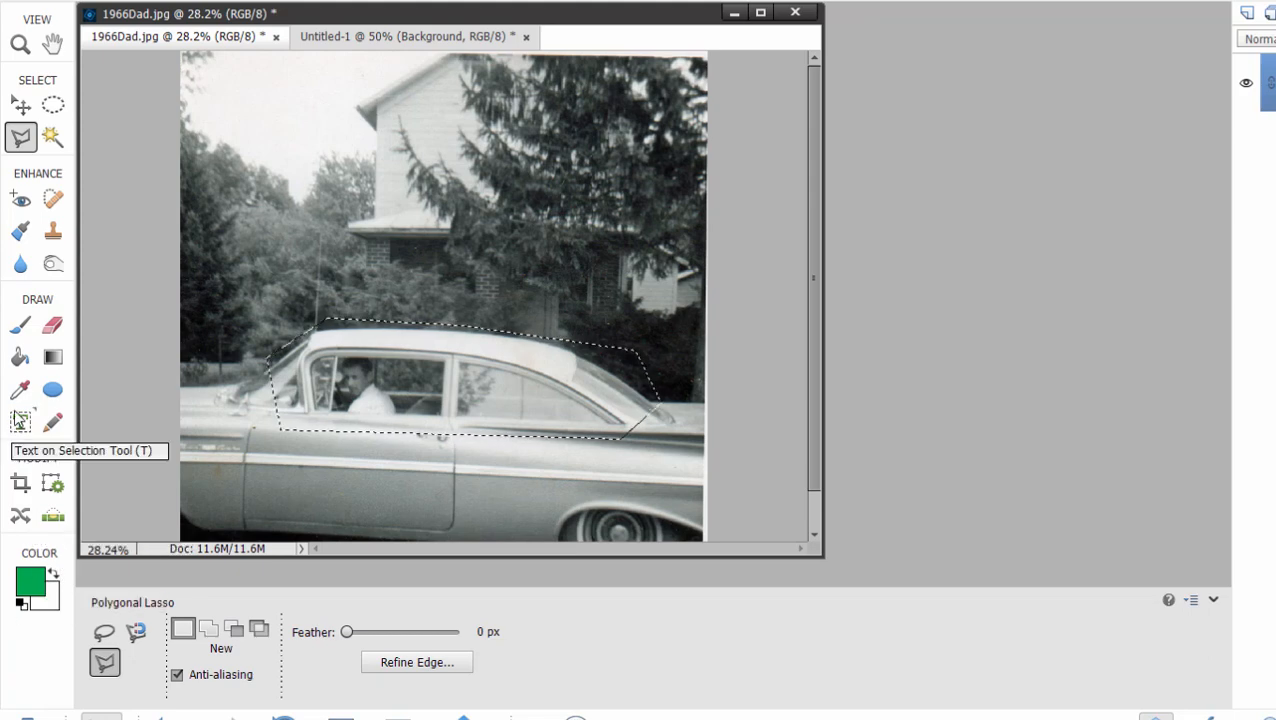
# Convert the car selection to a text path and type 'Dad's New Car' along it.
pyautogui.click(21, 421)
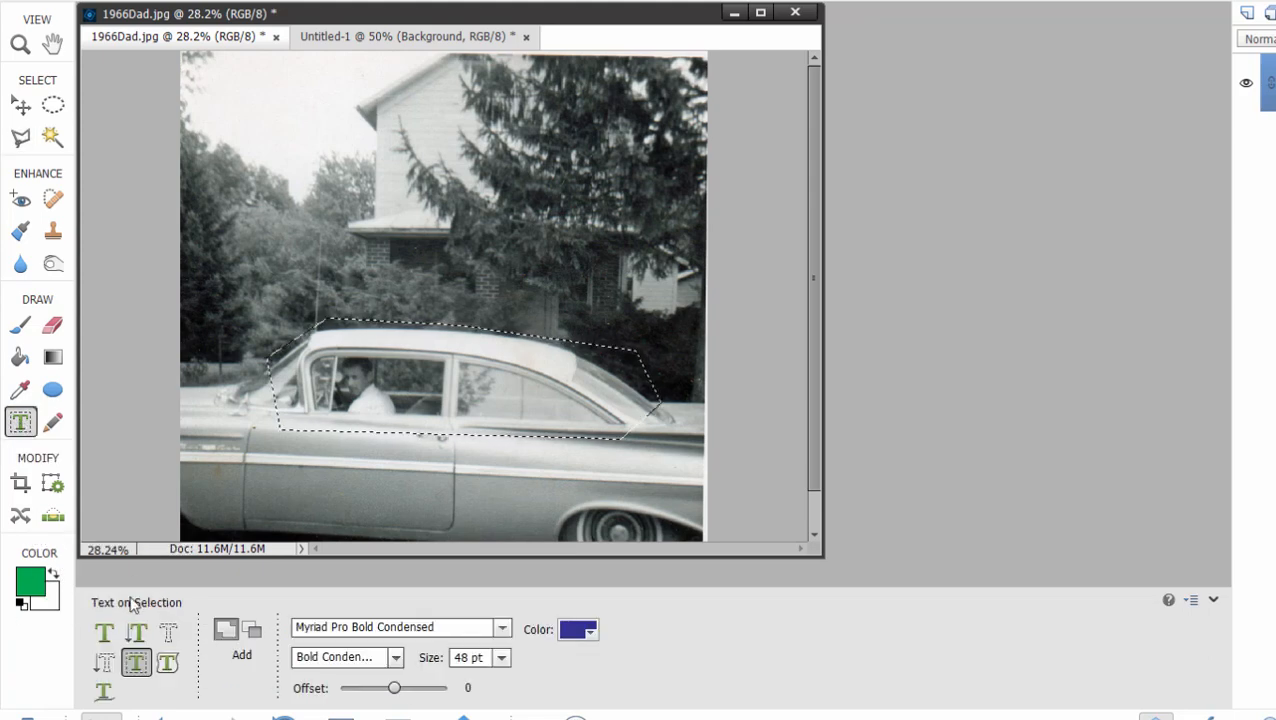
pyautogui.moveTo(137, 662)
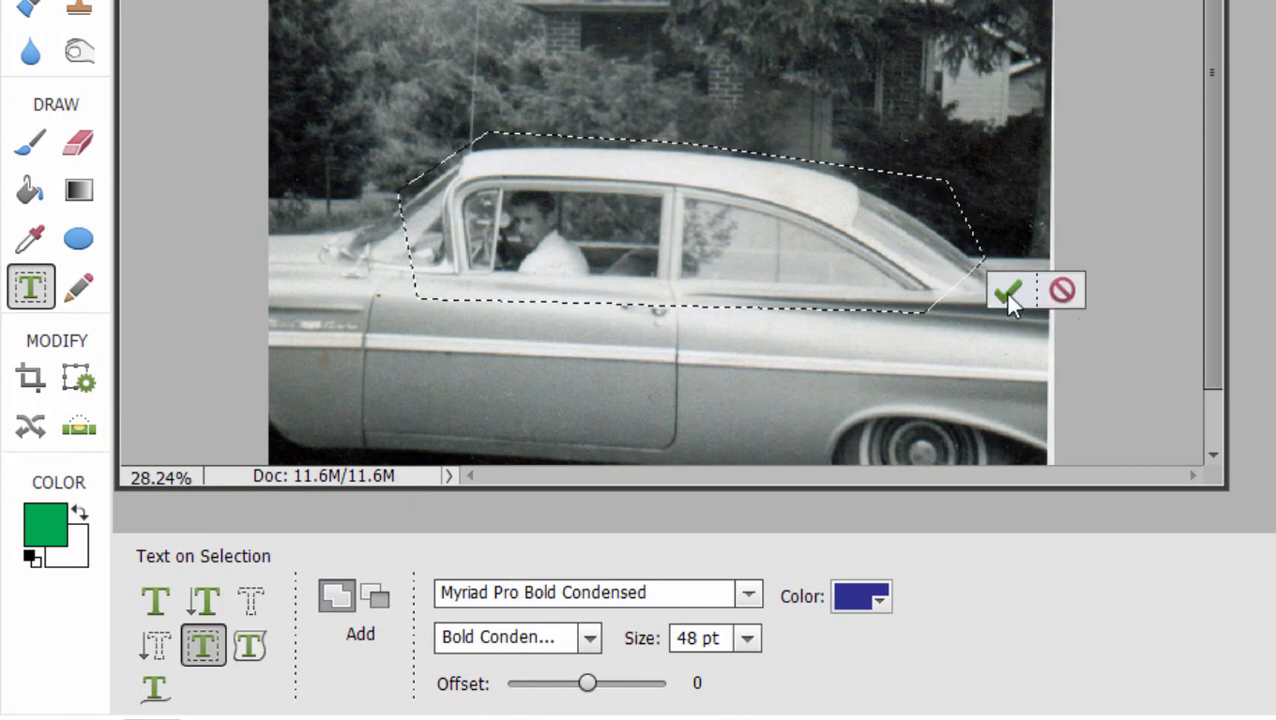
pyautogui.click(1007, 291)
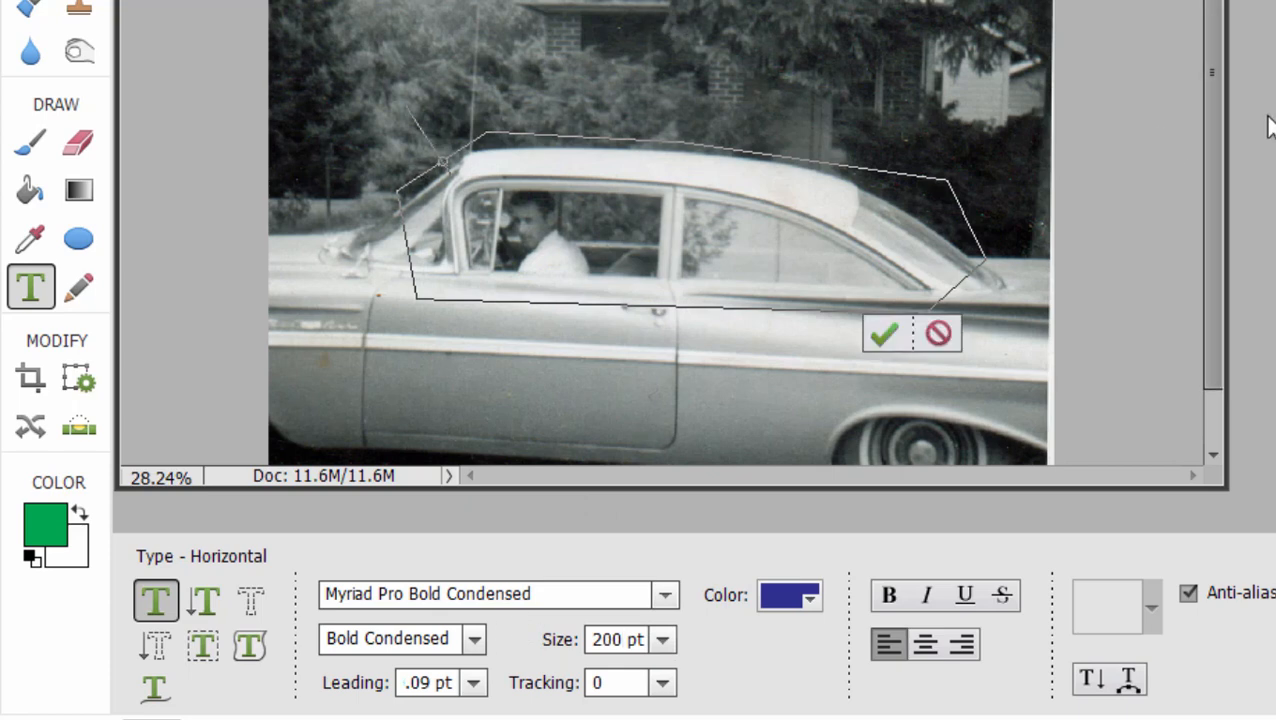
pyautogui.write('Dad')
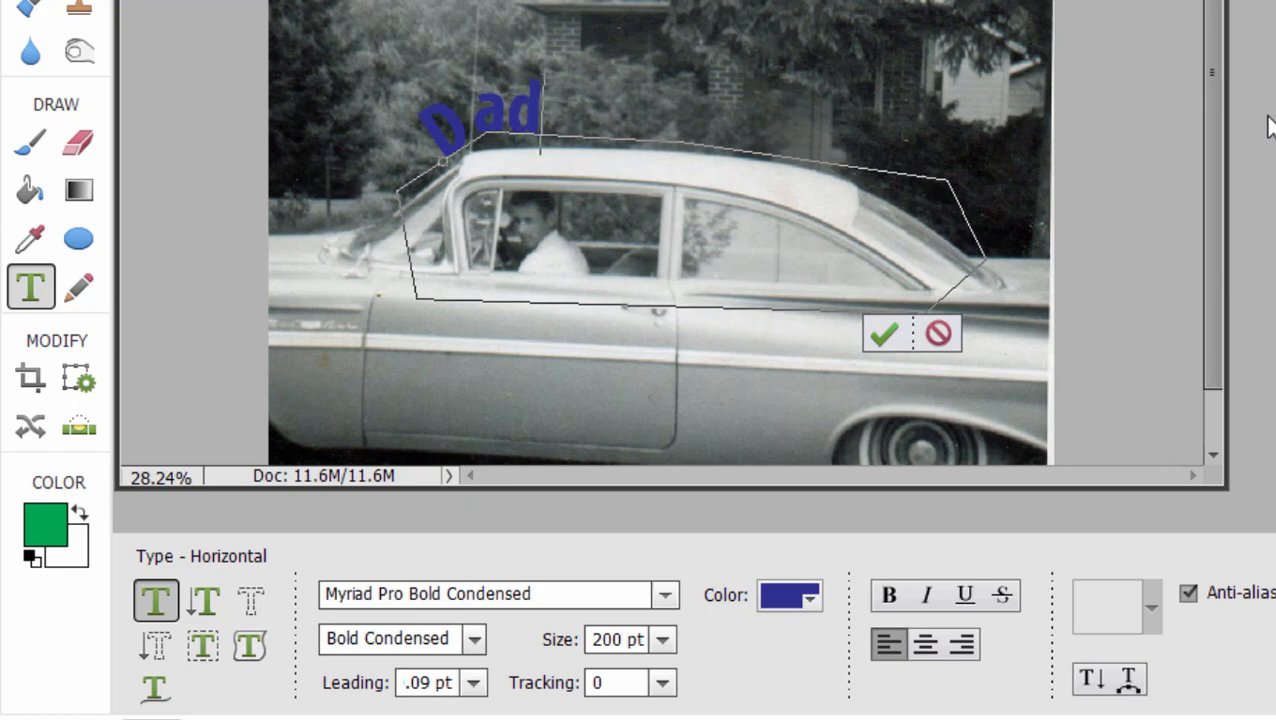
pyautogui.write("'s New Car")
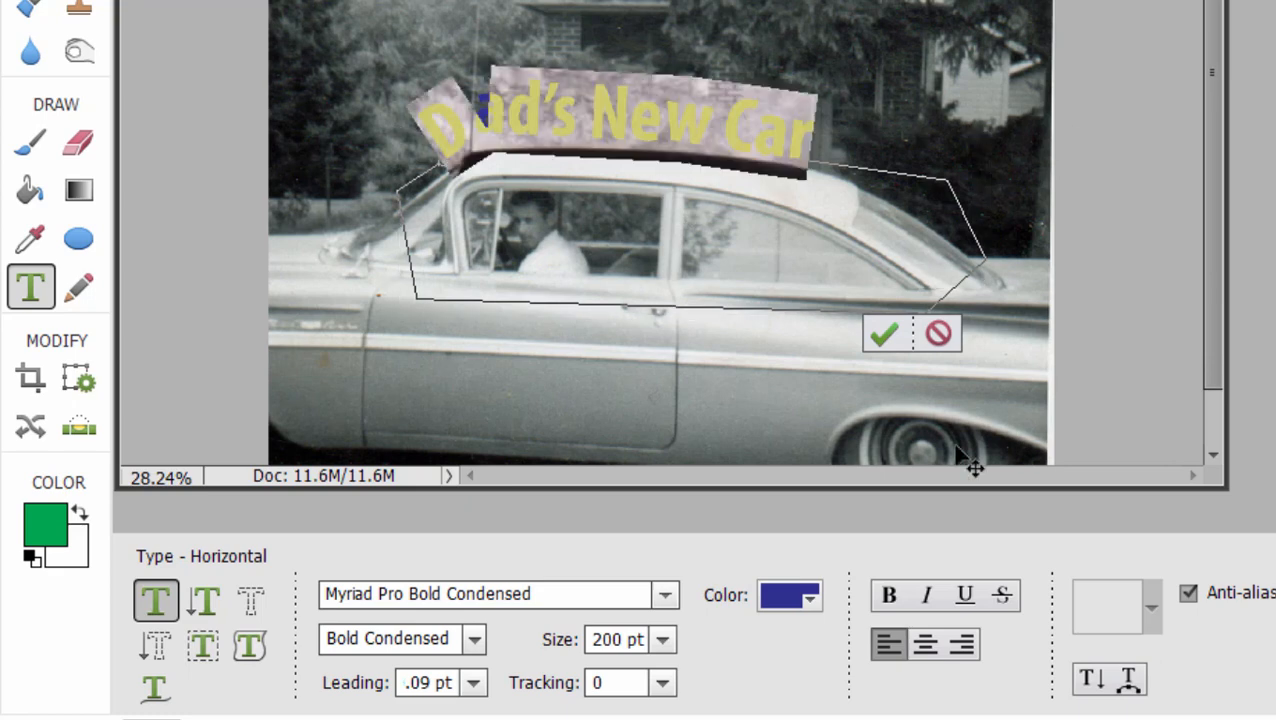
# Make 'Dad's New Car' yellow from the Color swatches and commit the text.
pyautogui.click(806, 596)
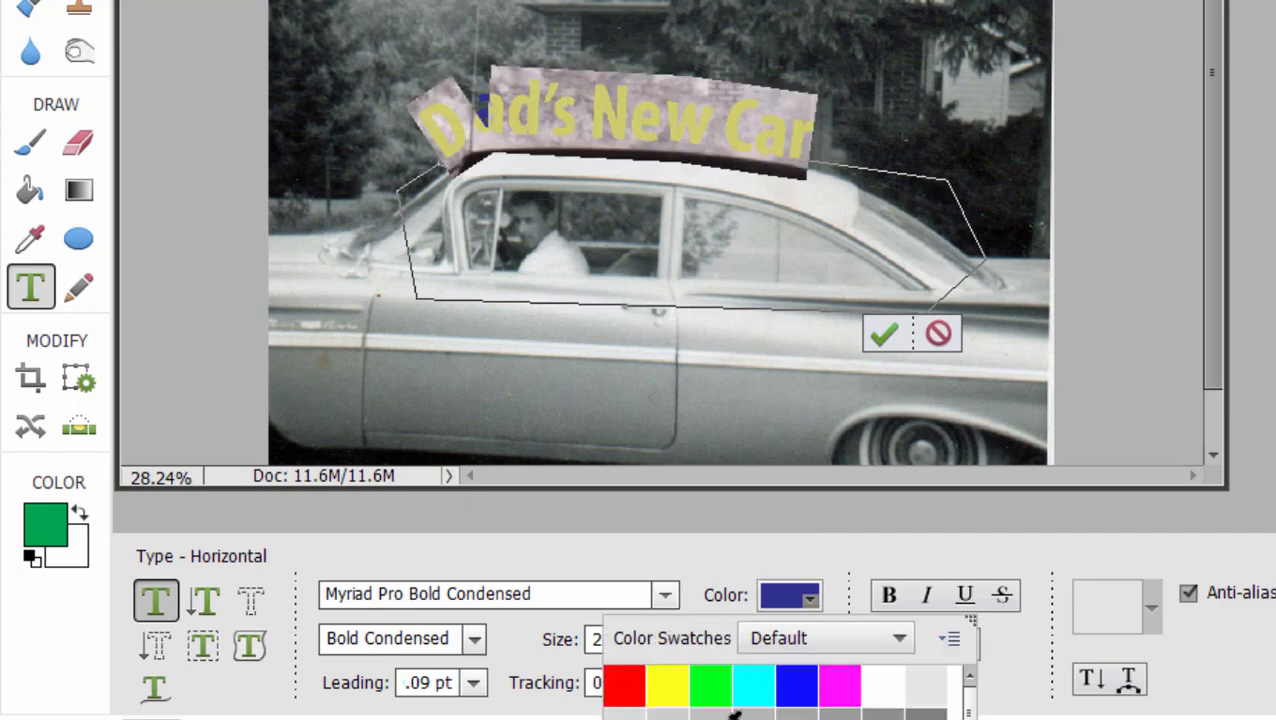
pyautogui.click(667, 684)
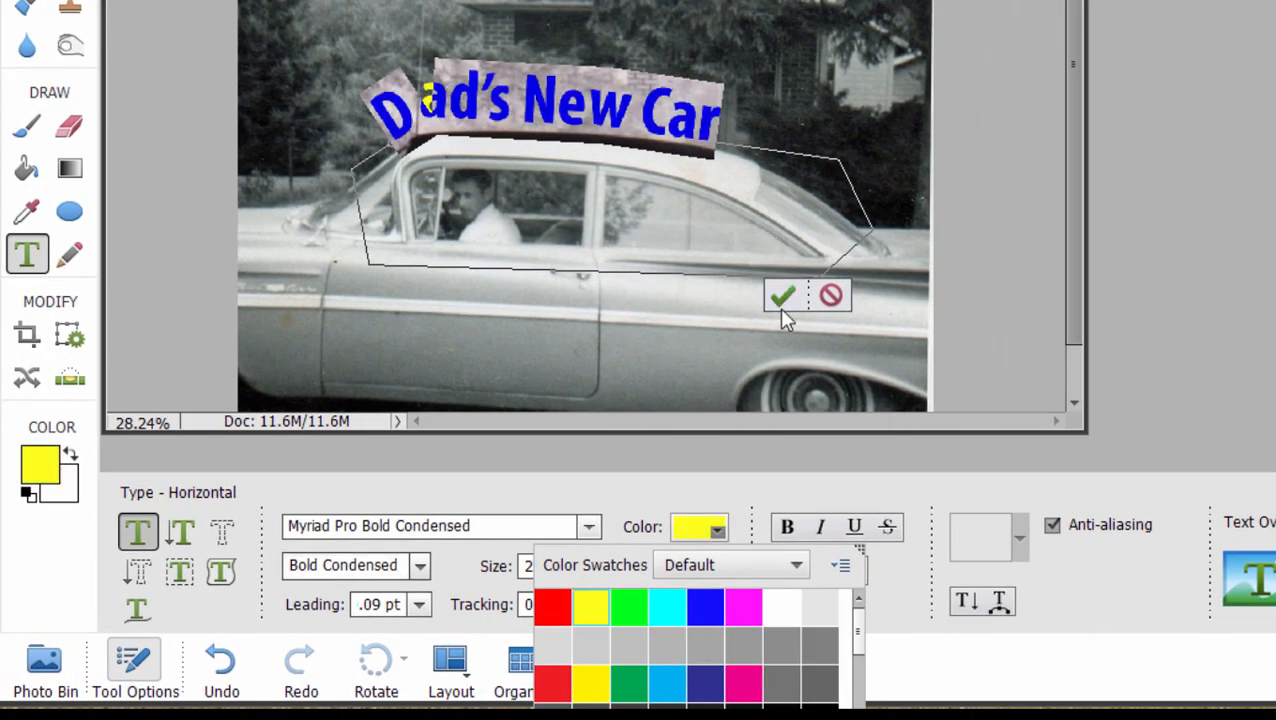
pyautogui.click(782, 295)
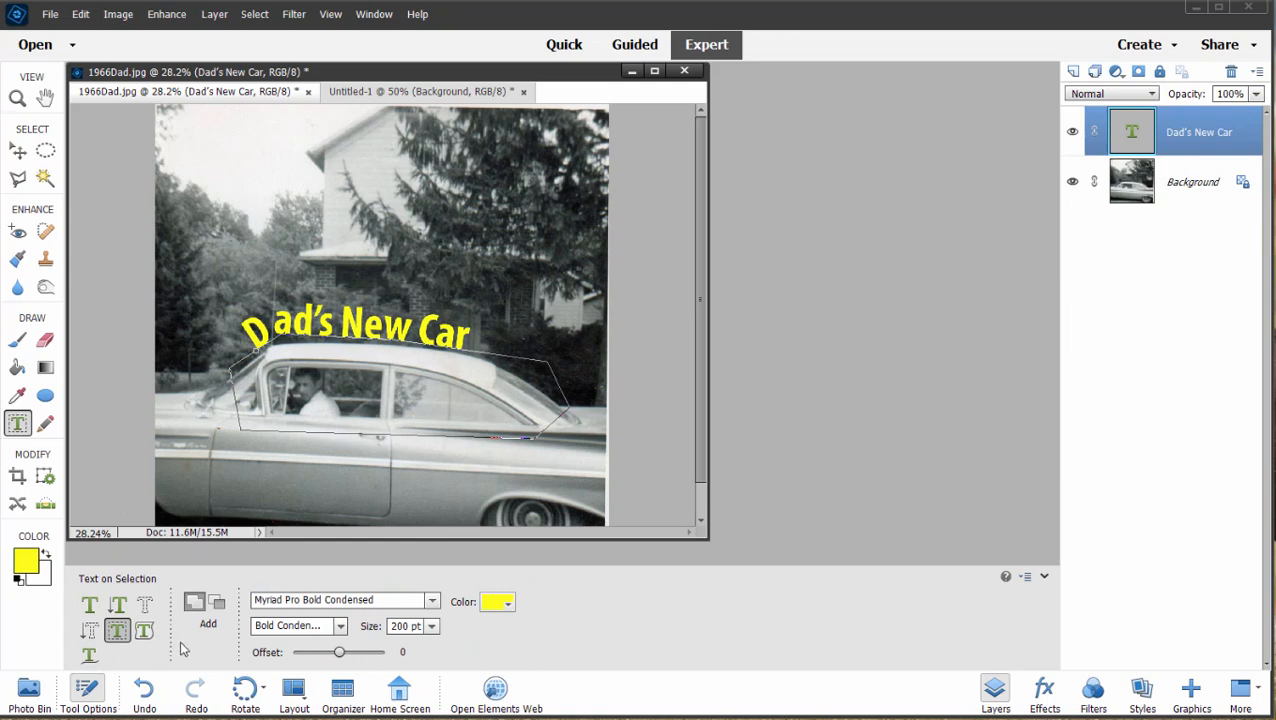
pyautogui.moveTo(168, 663)
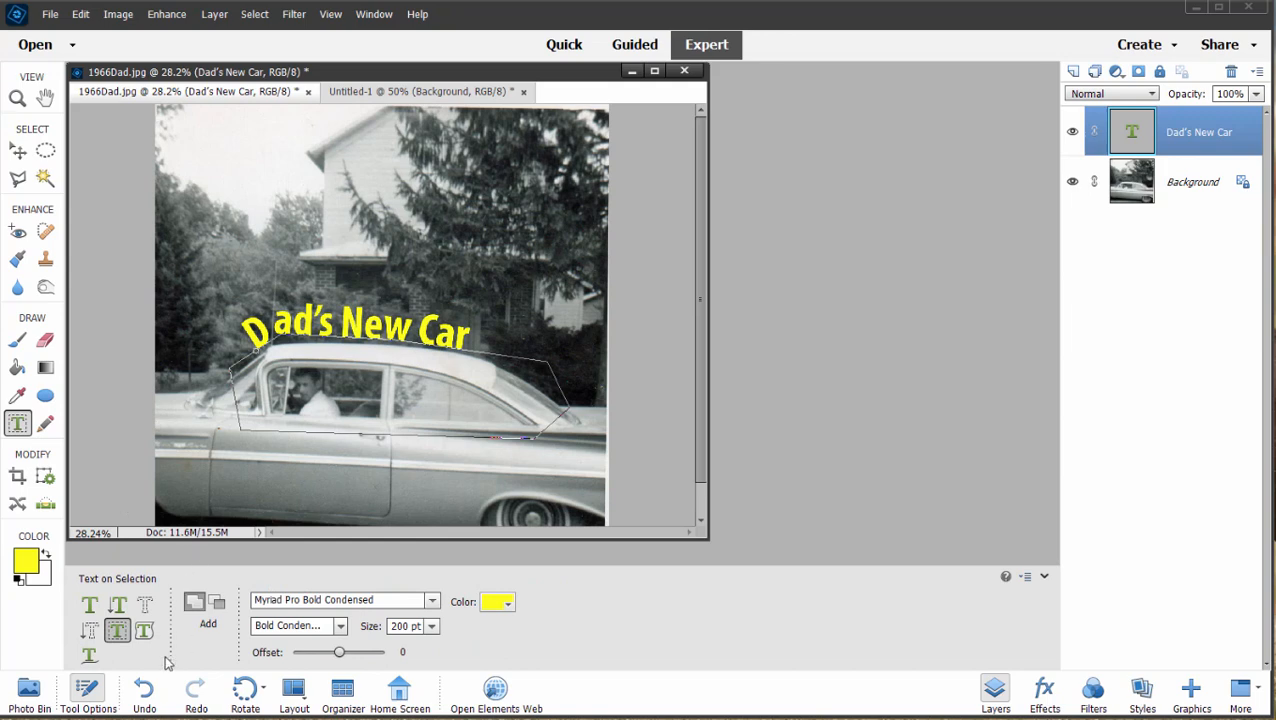